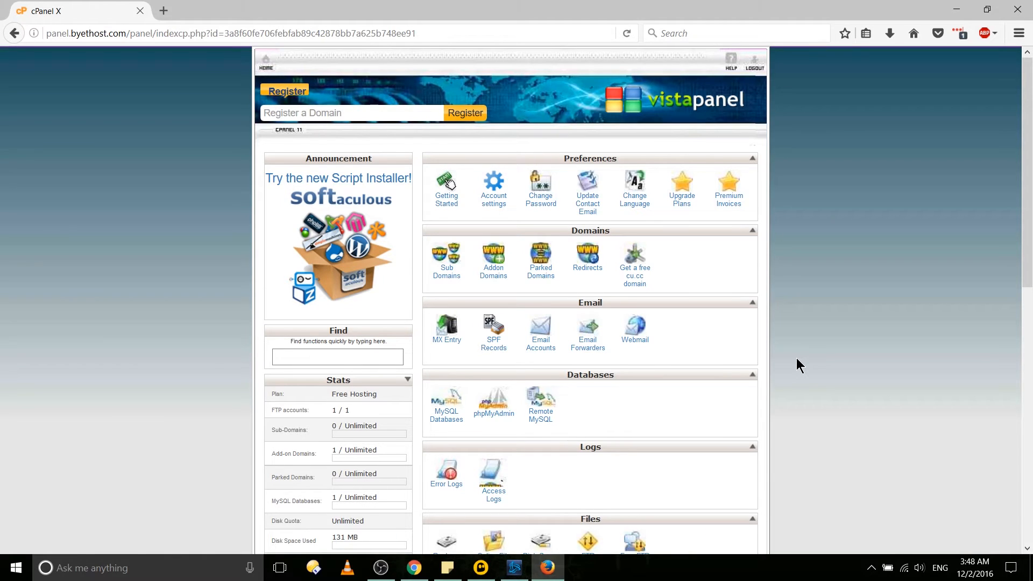
mouse_move(364, 239)
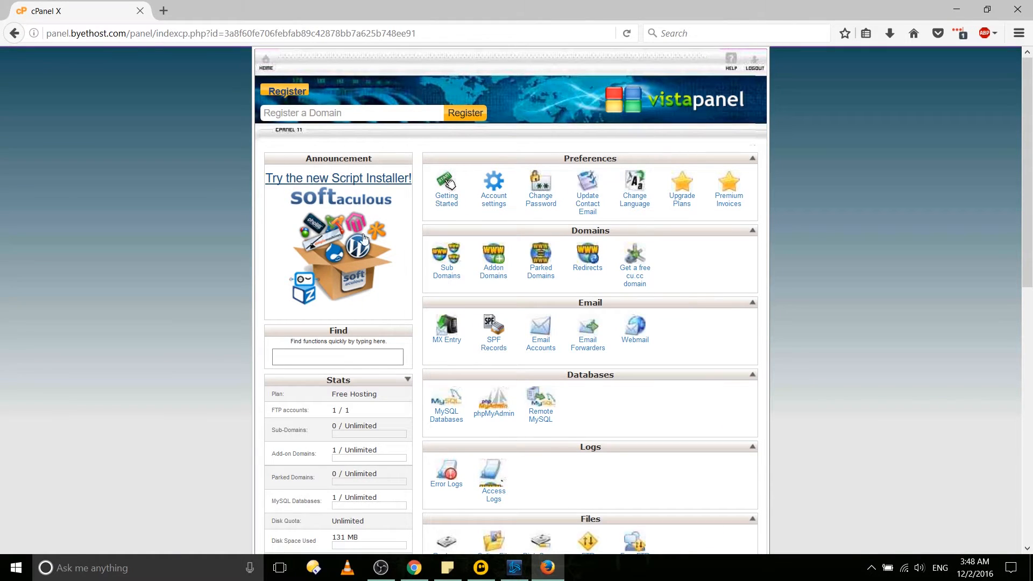
mouse_move(402, 229)
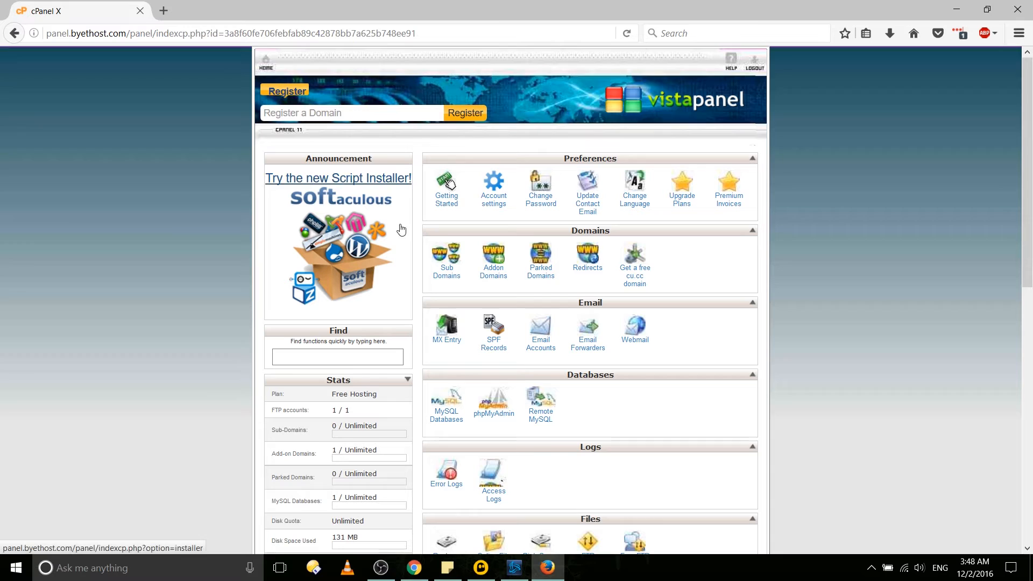
mouse_move(417, 215)
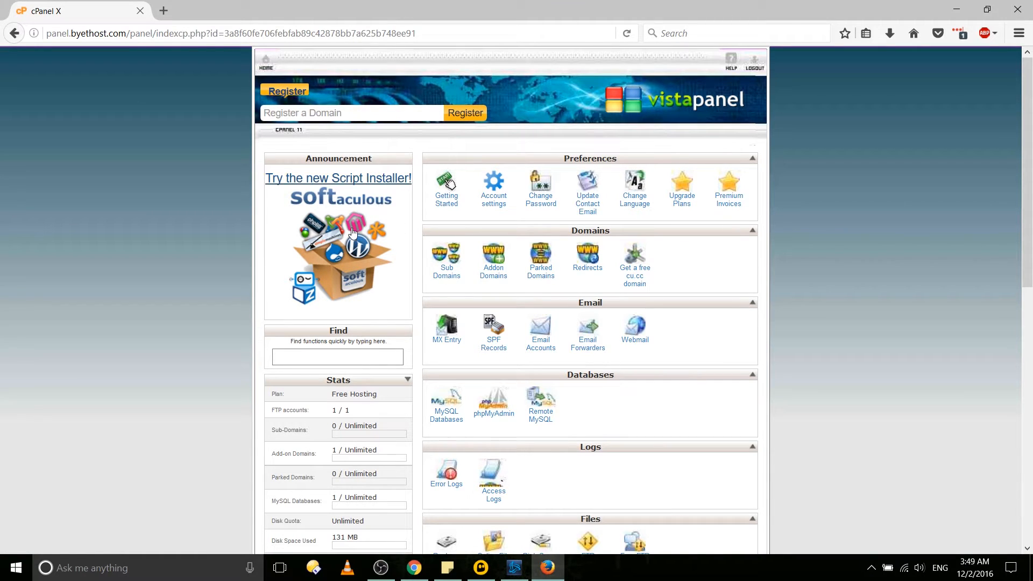
mouse_move(370, 209)
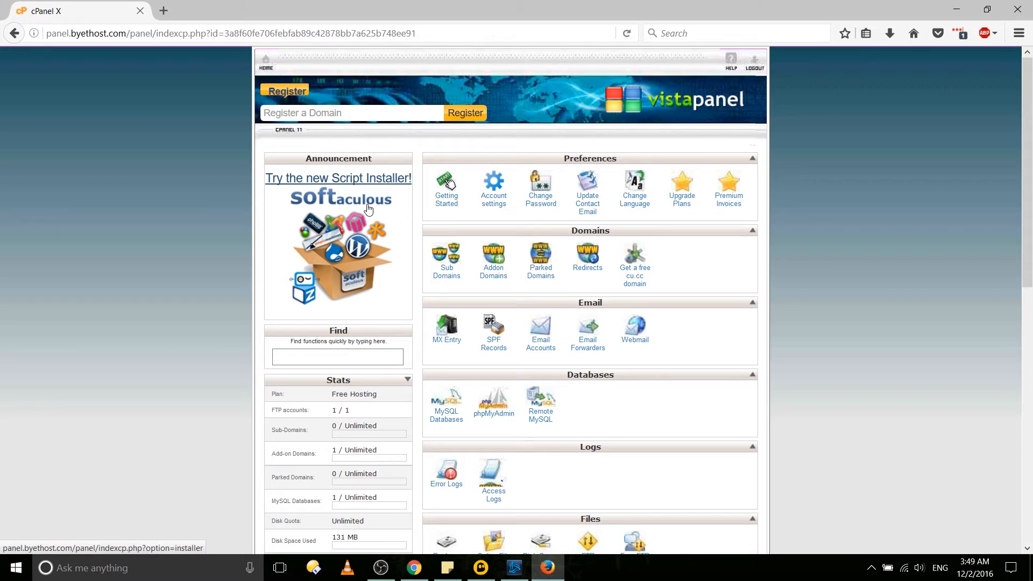
mouse_move(405, 196)
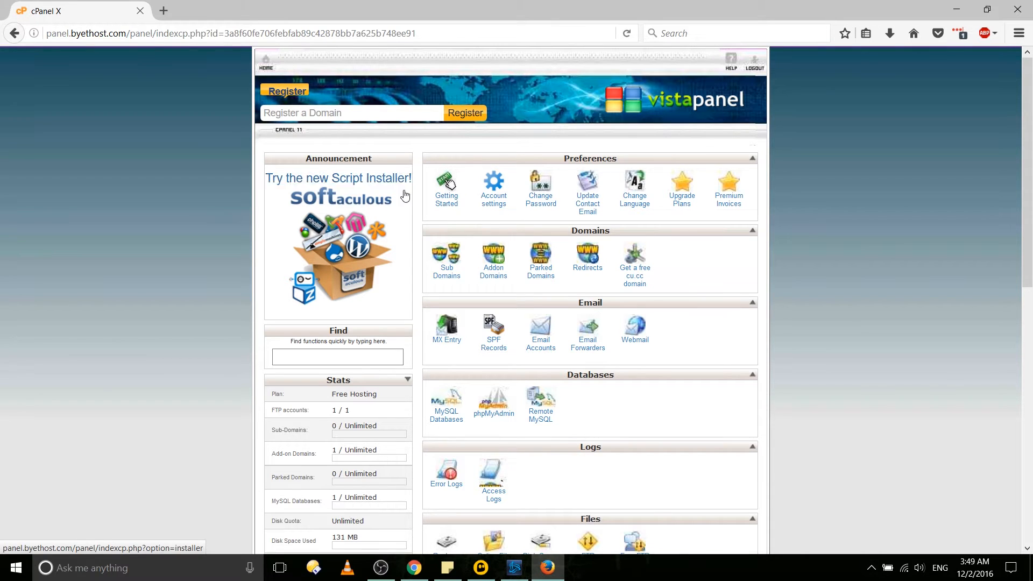
Scroll the VistaPanel home page down to the Software/Services section
scroll(down, 3)
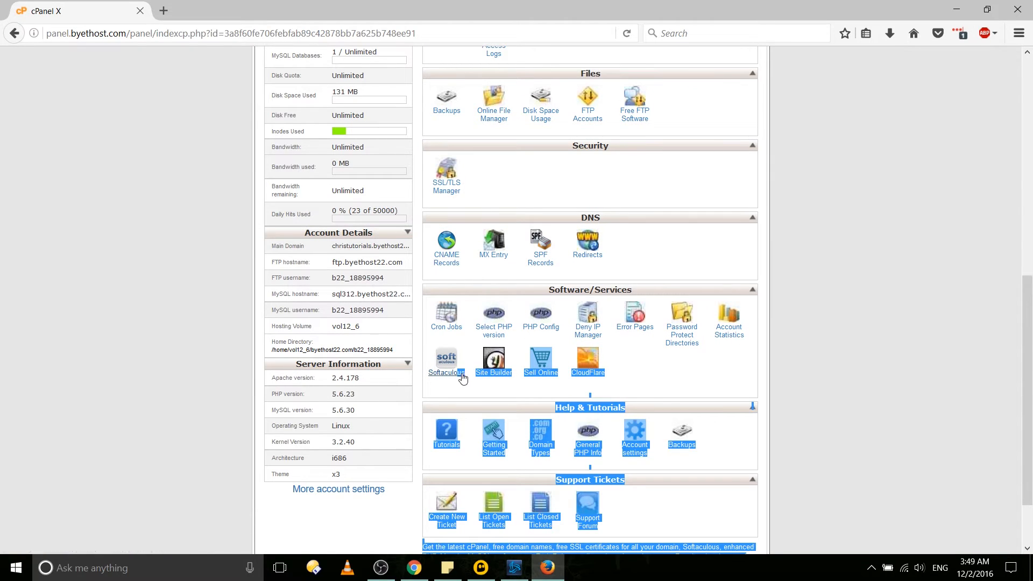
mouse_move(467, 380)
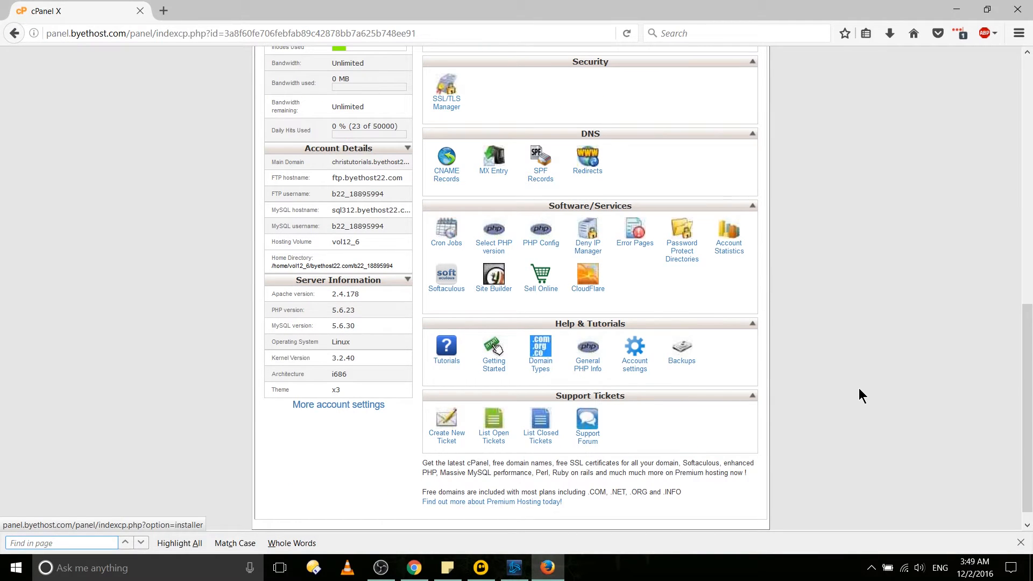
Search the page for 'Softaculous' and launch the Softaculous installer from Software/Services
text(Sof)
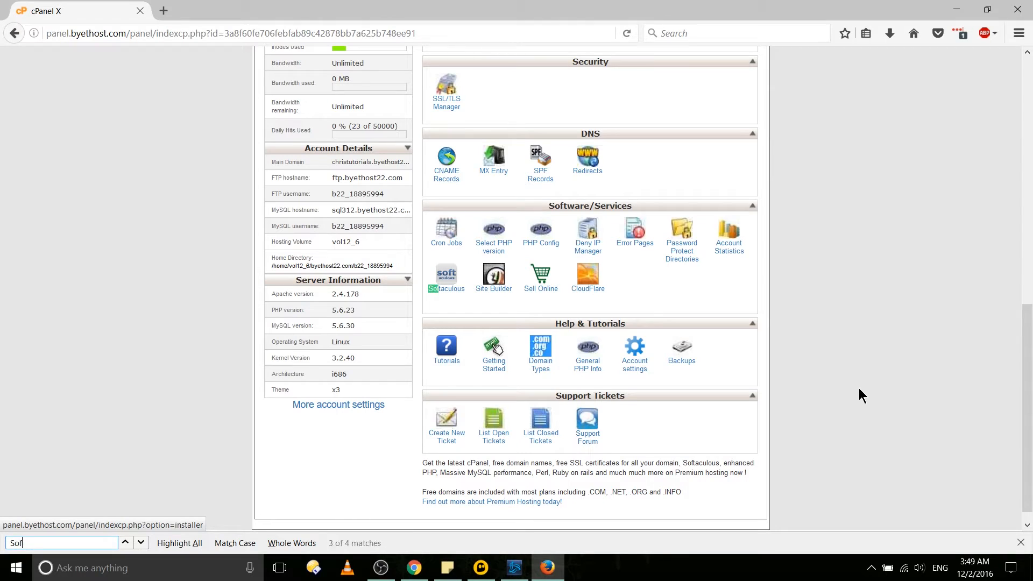
text(a)
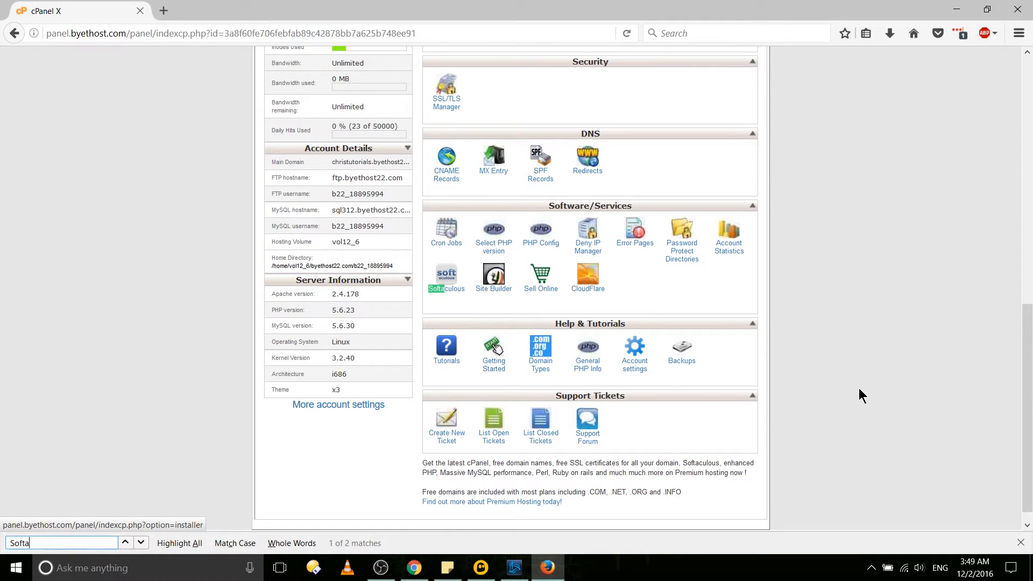
text(culous)
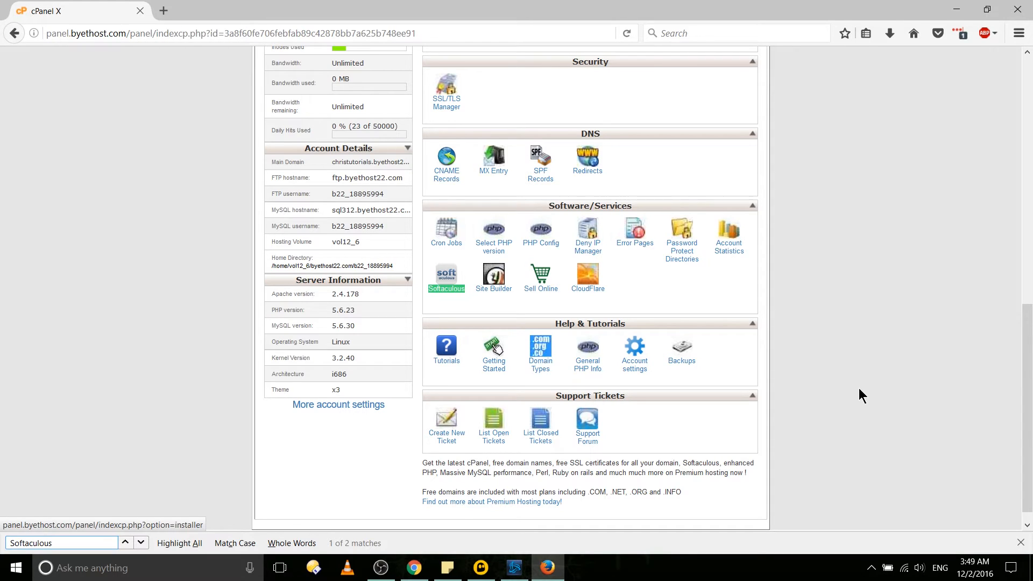
click(62, 543)
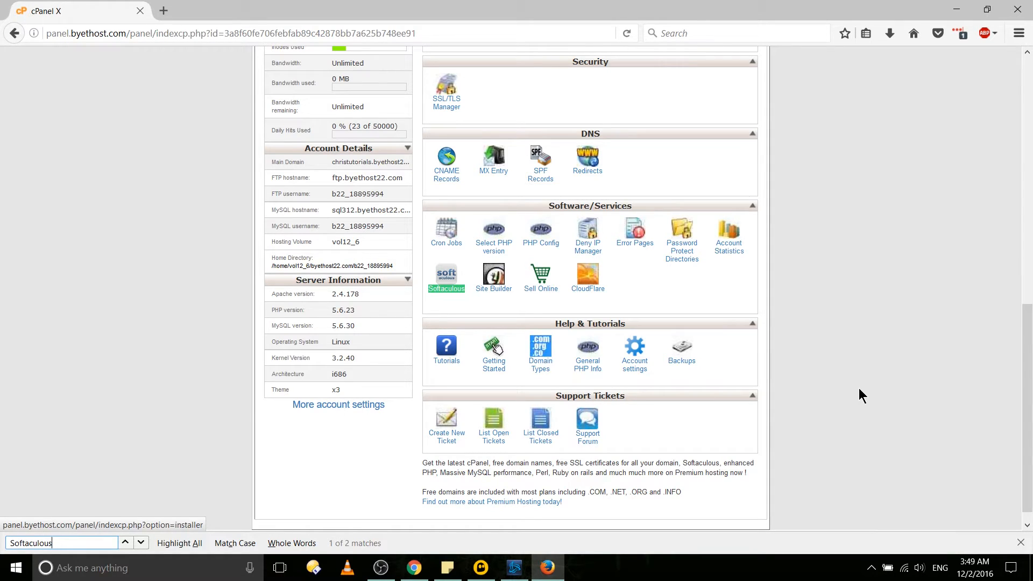
mouse_move(375, 259)
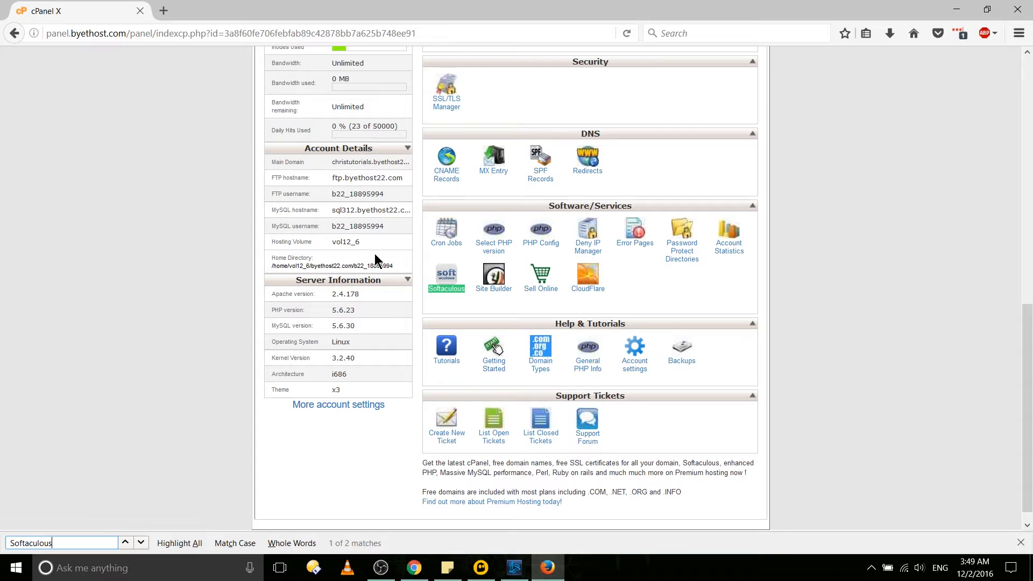
mouse_move(447, 290)
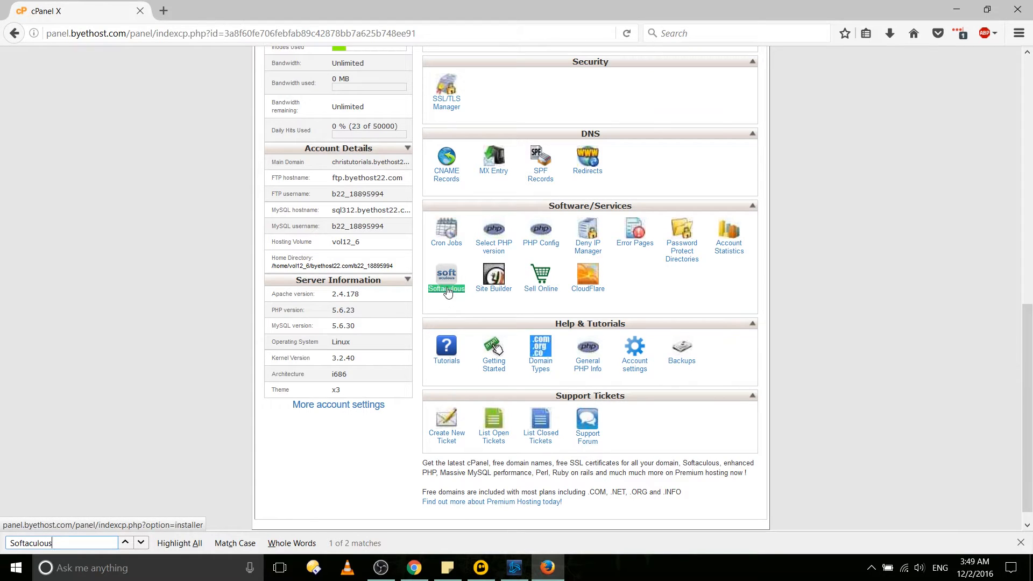
click(446, 277)
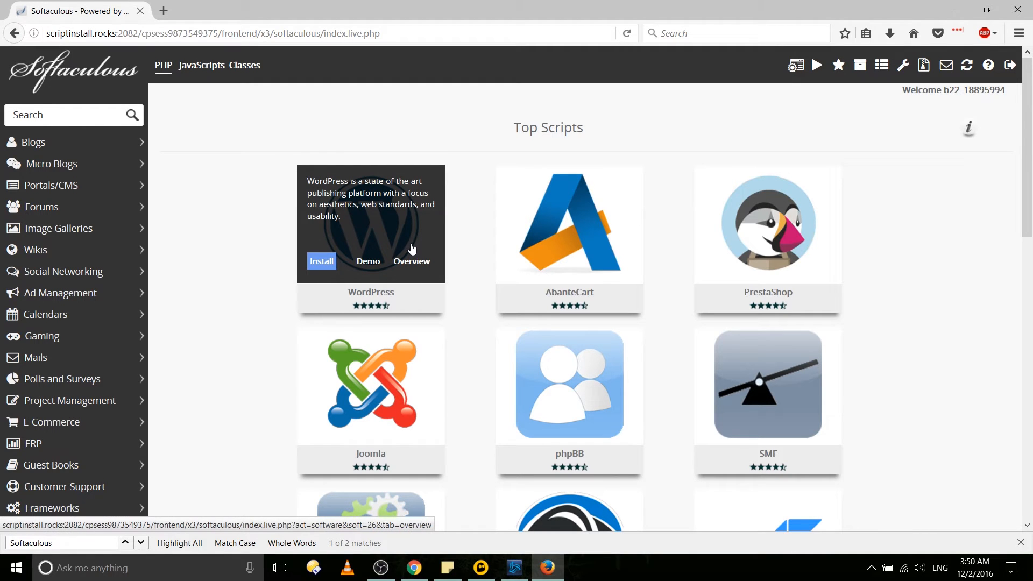
mouse_move(476, 267)
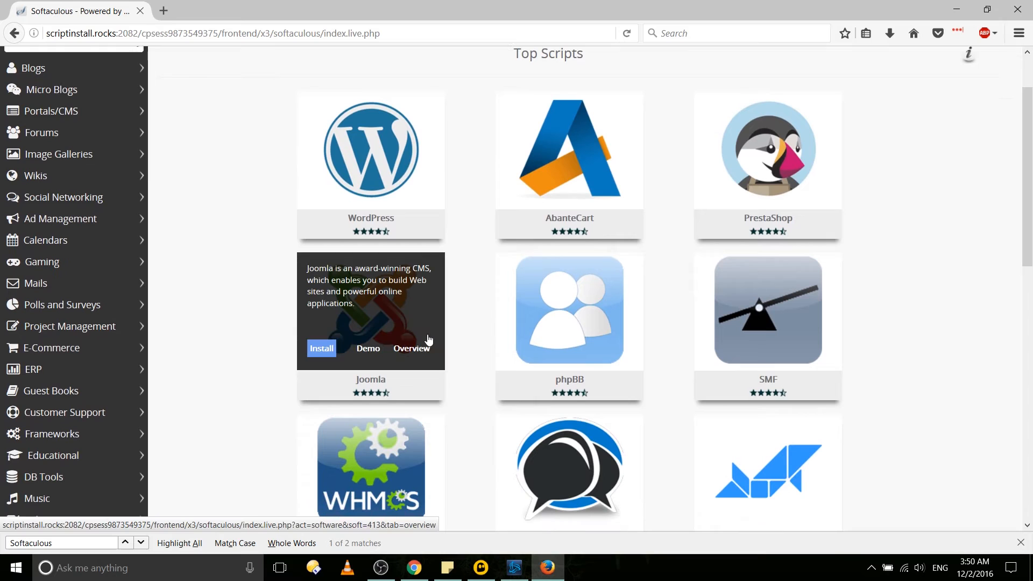
mouse_move(609, 376)
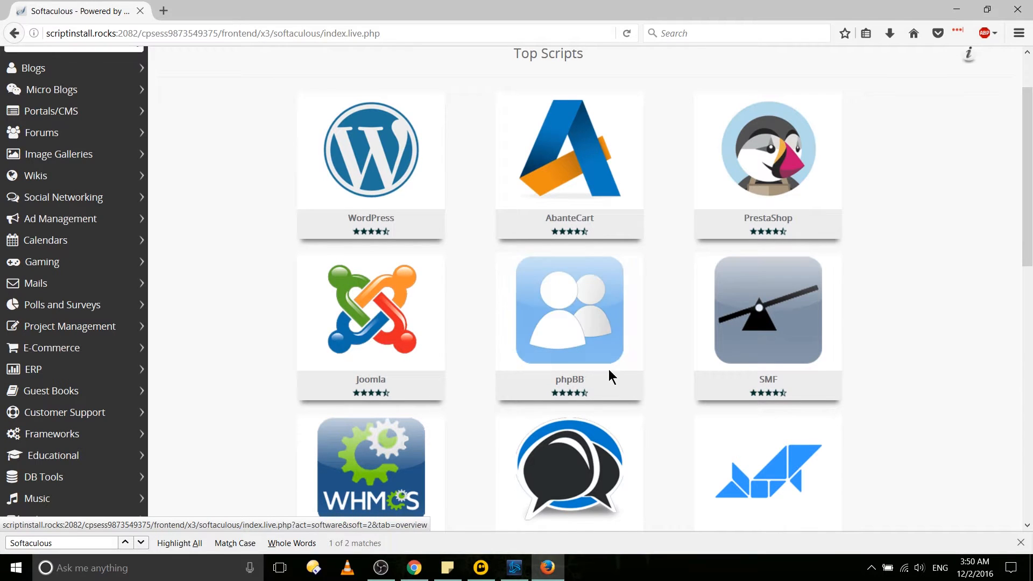
mouse_move(569, 311)
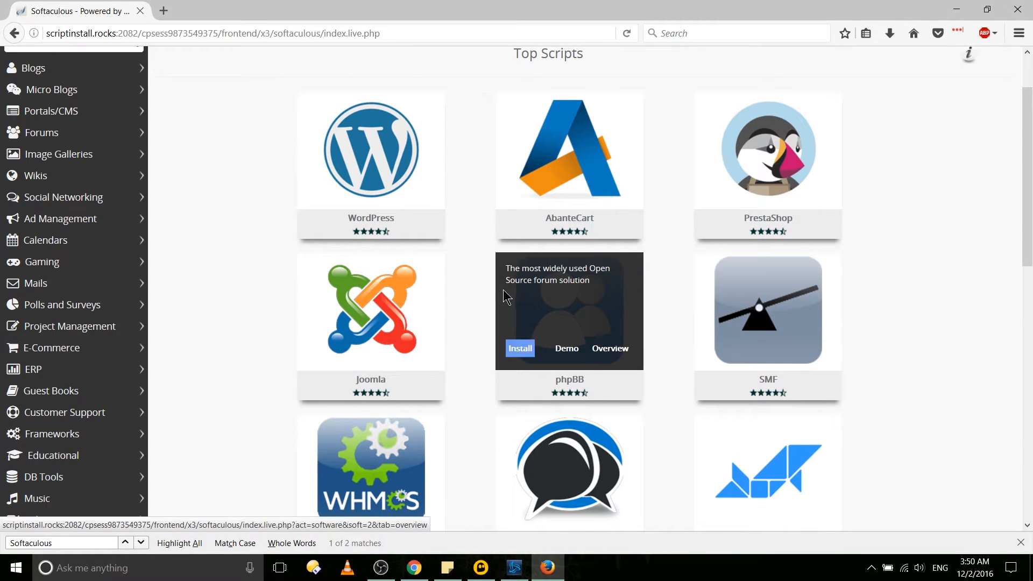
Browse the Top Scripts catalogue and choose Install on the WordPress card
scroll(down, 3)
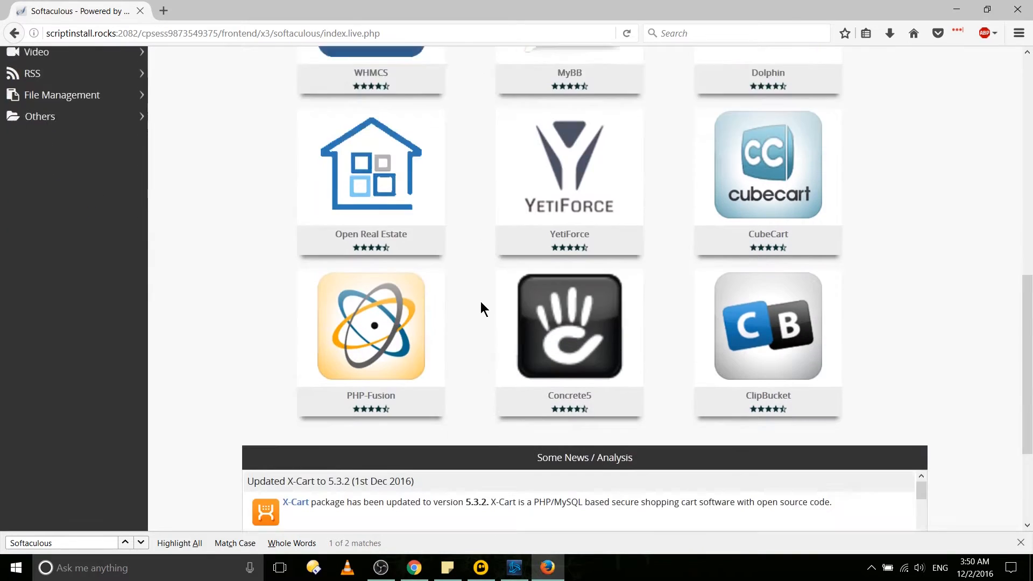
scroll(up, 3)
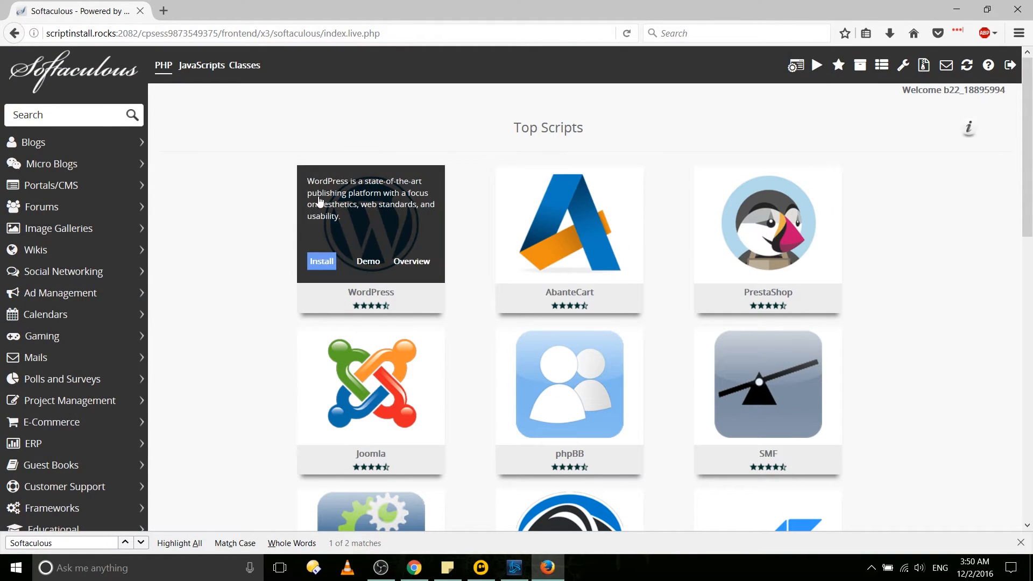
click(66, 114)
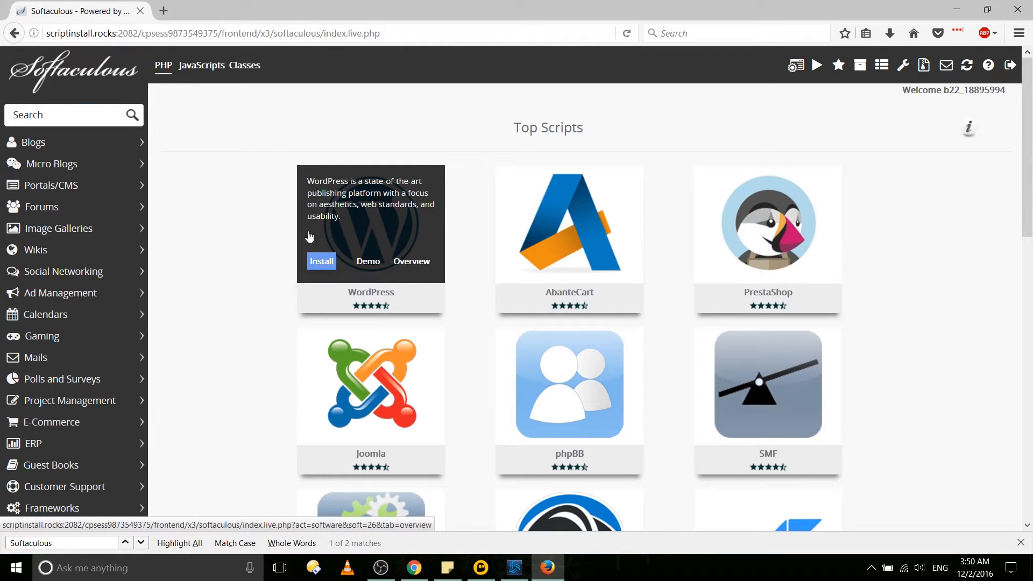
mouse_move(322, 262)
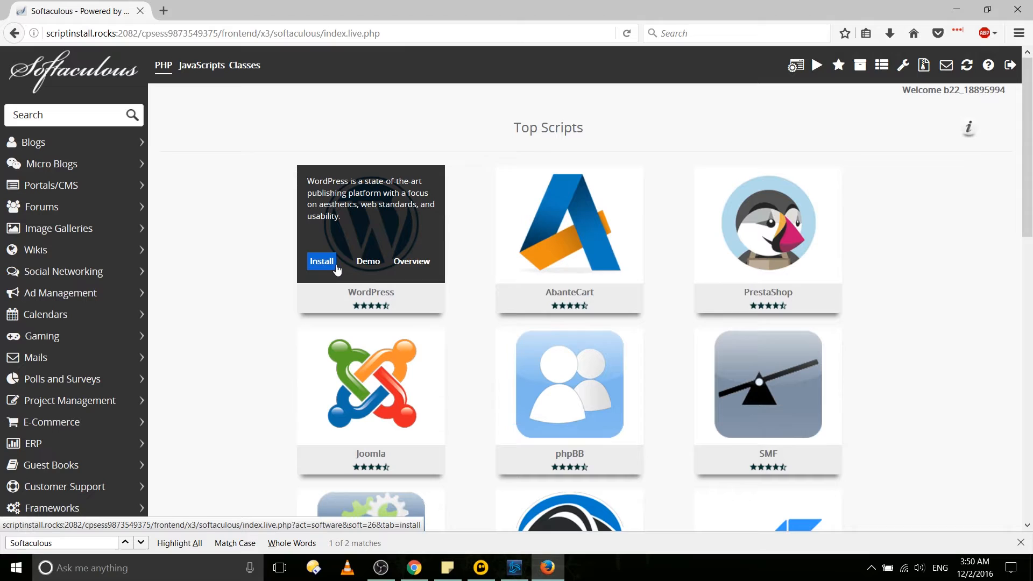
click(322, 261)
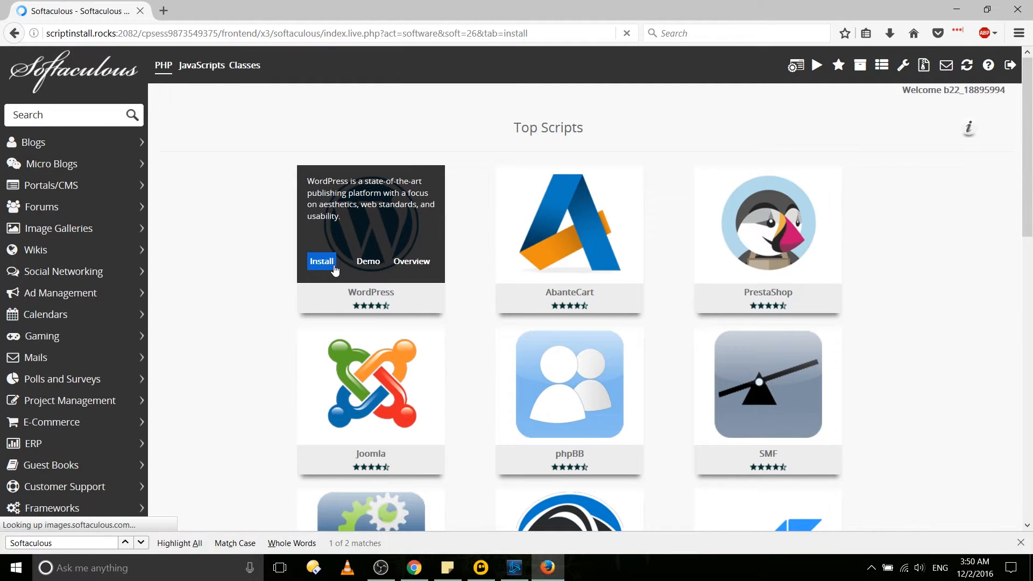
Open the WordPress install form, review the 'wp' directory, and scroll toward Admin Account
click(322, 261)
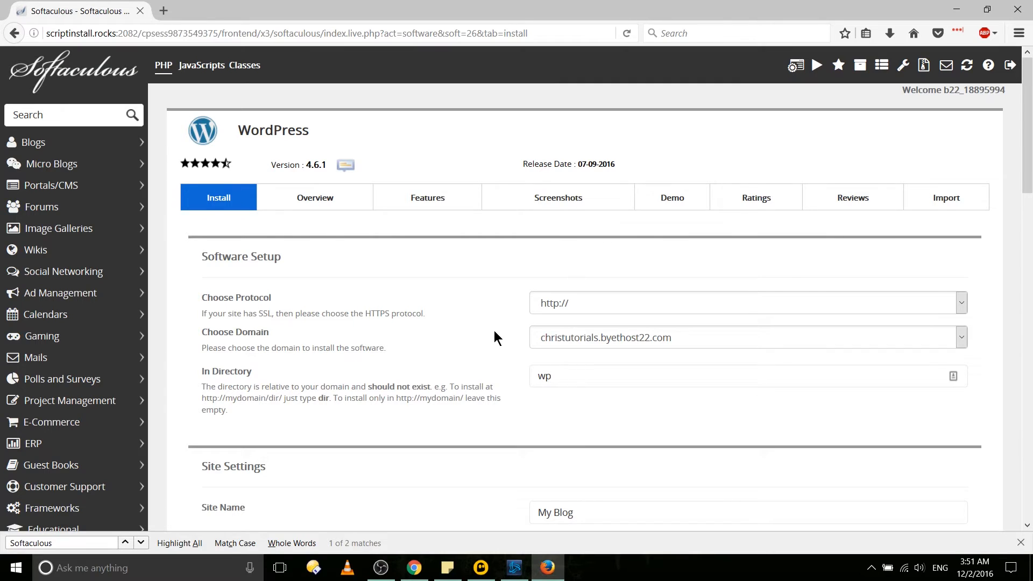
mouse_move(425, 343)
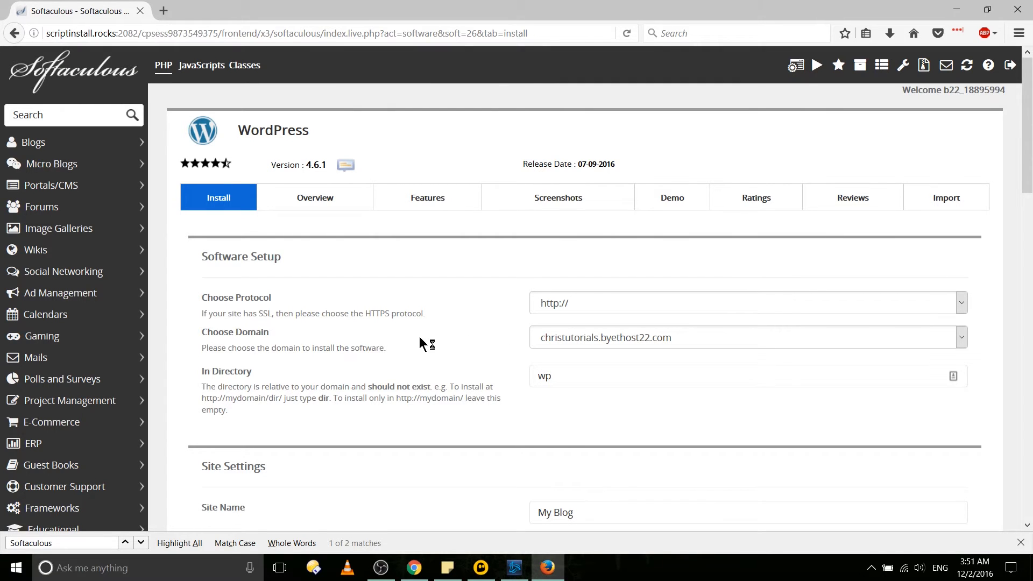
mouse_move(532, 350)
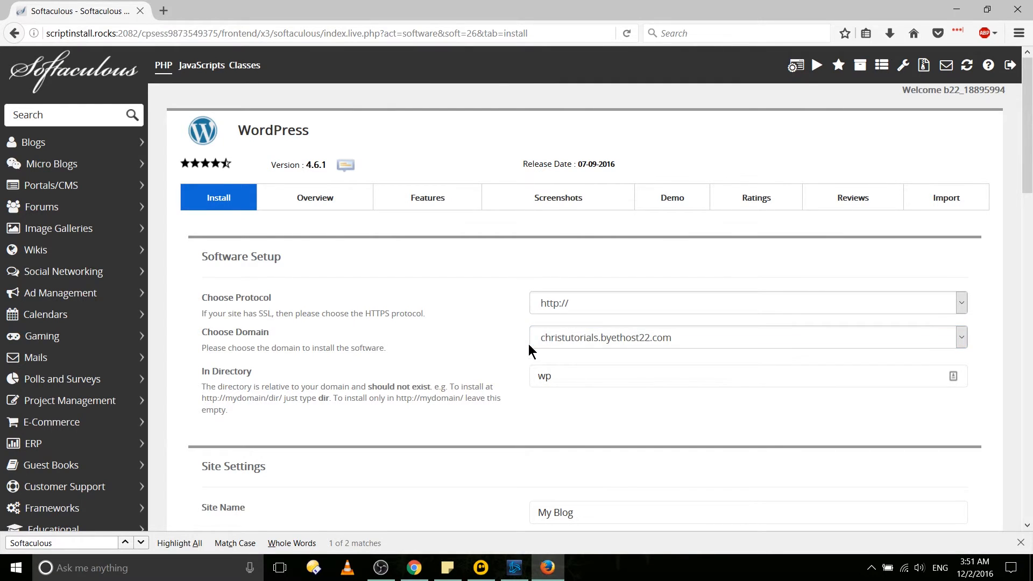
scroll(up, 3)
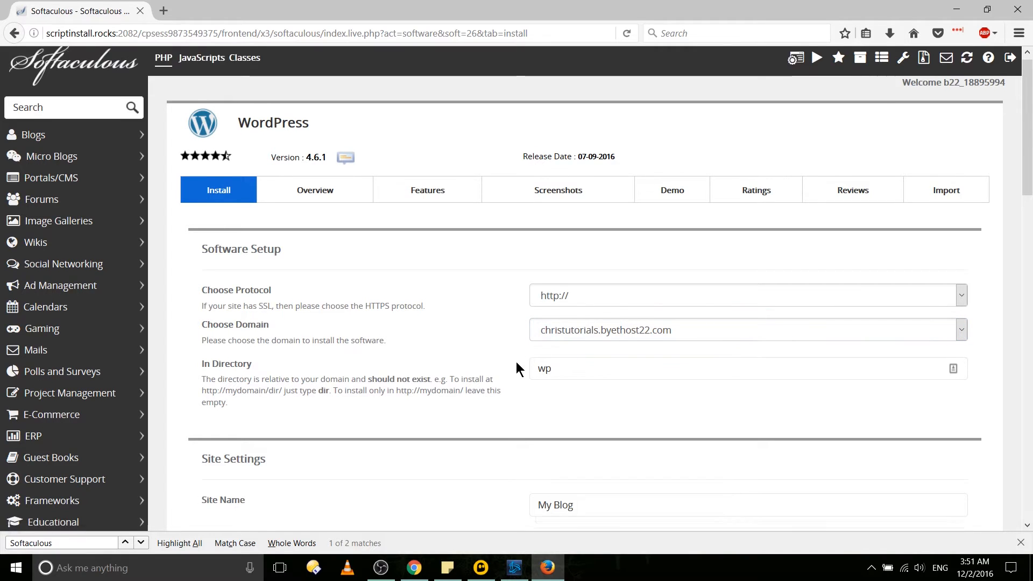
scroll(down, 3)
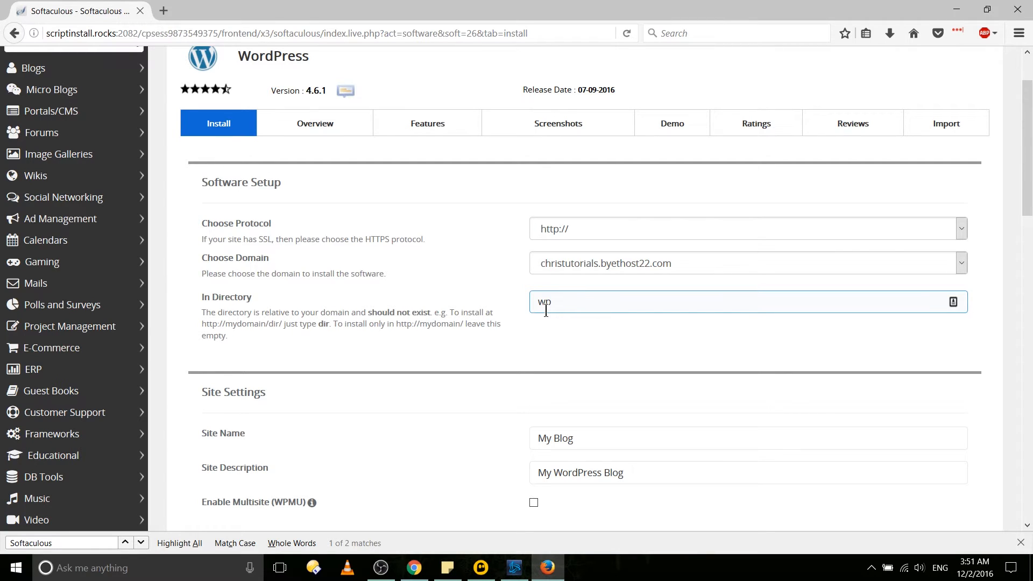
double_click(544, 302)
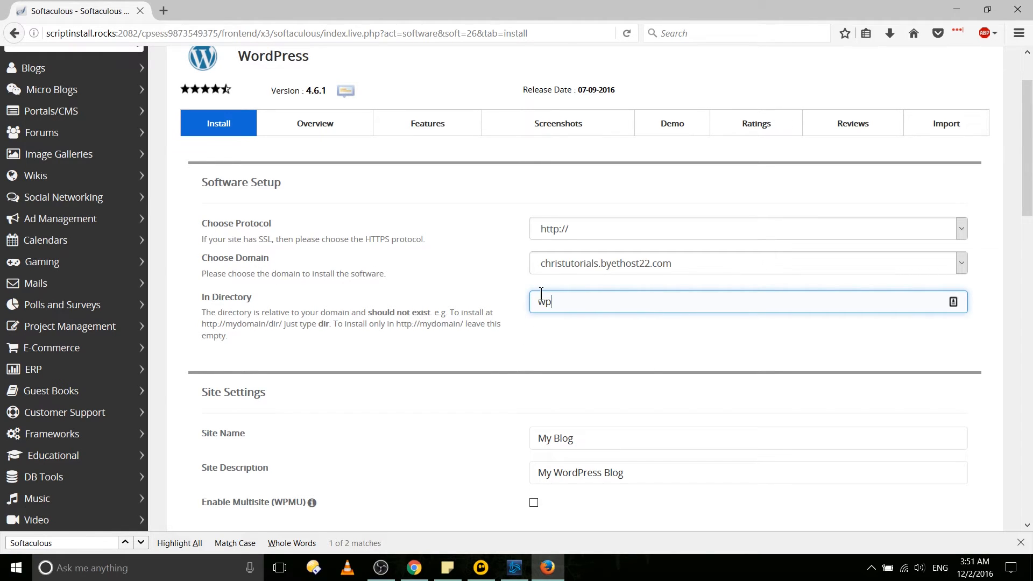
scroll(down, 3)
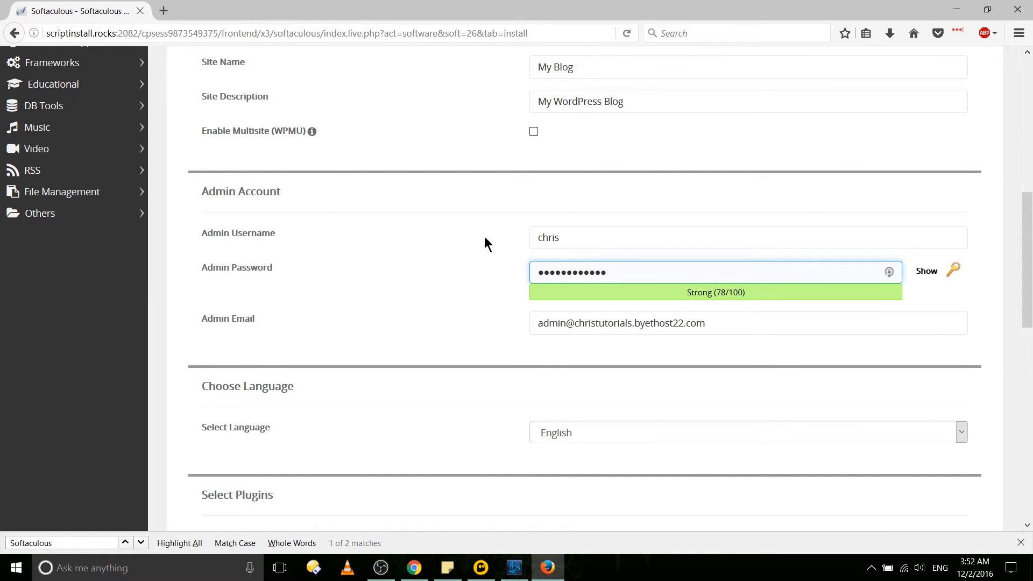
mouse_move(498, 295)
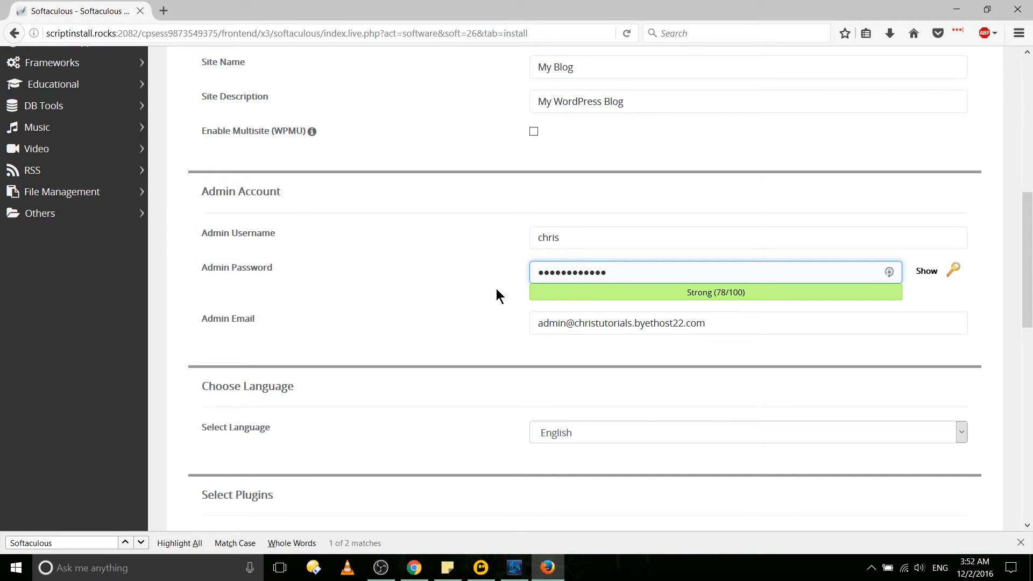
scroll(down, 3)
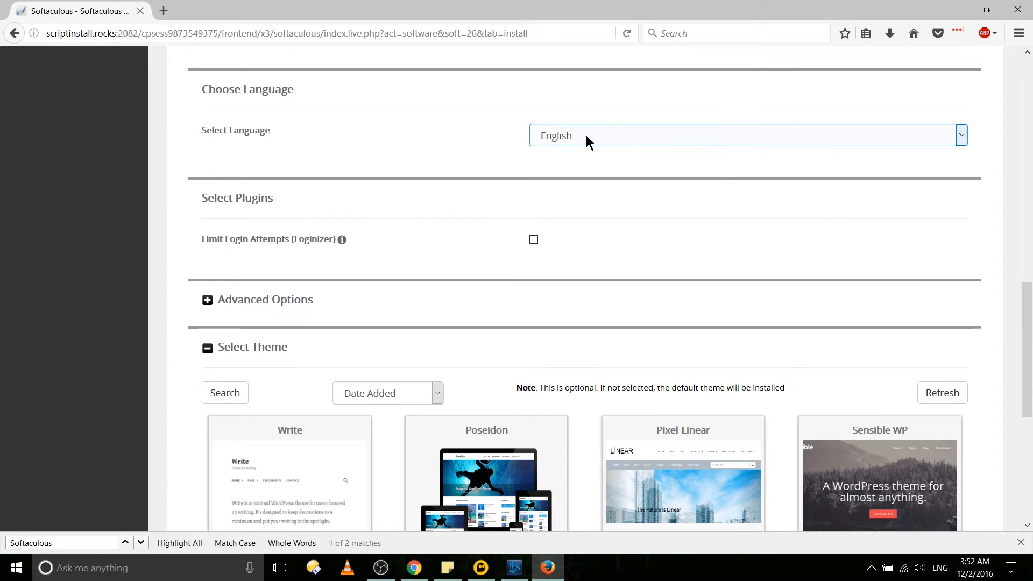
mouse_move(517, 165)
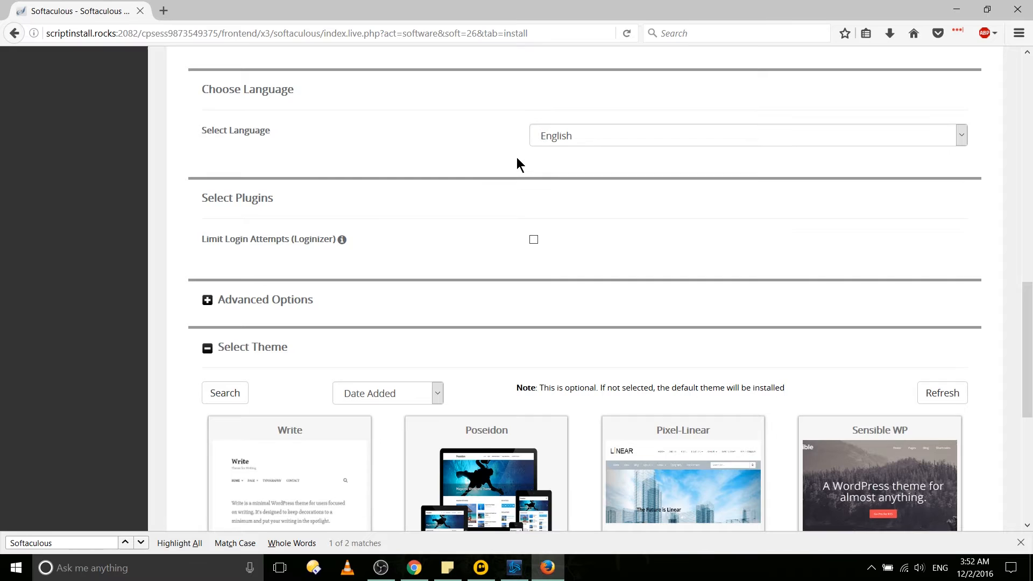
mouse_move(526, 150)
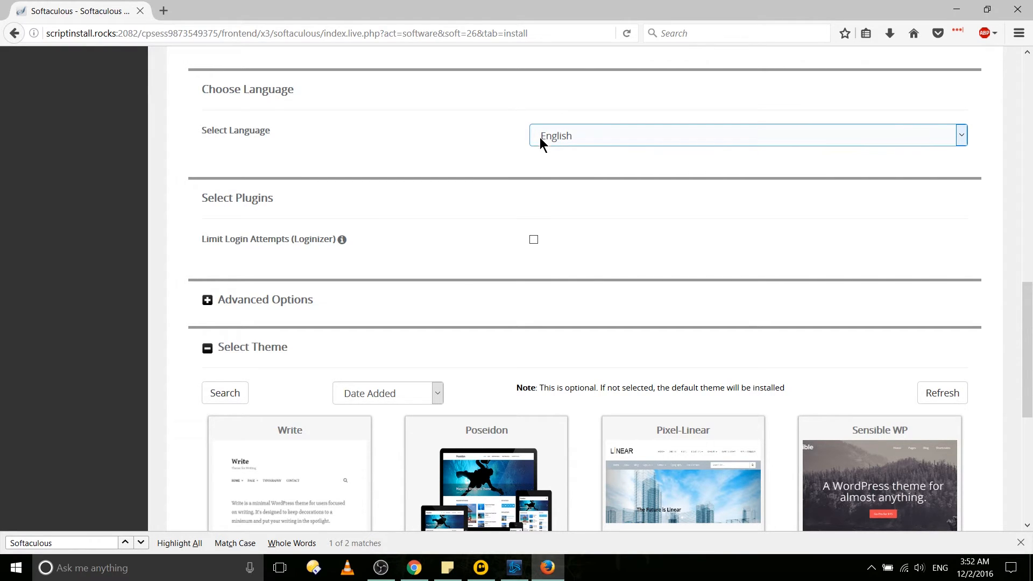
mouse_move(316, 239)
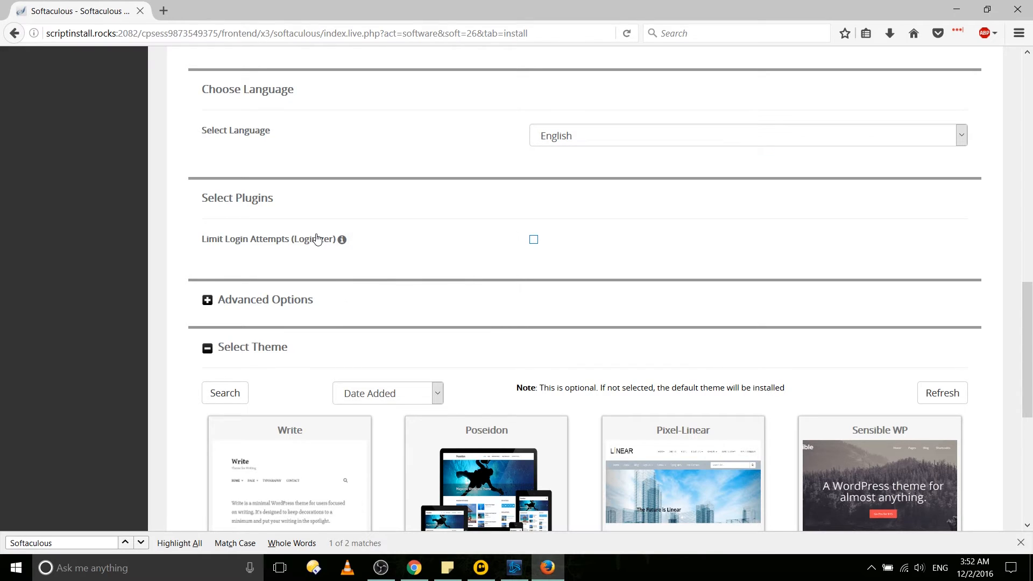
mouse_move(379, 238)
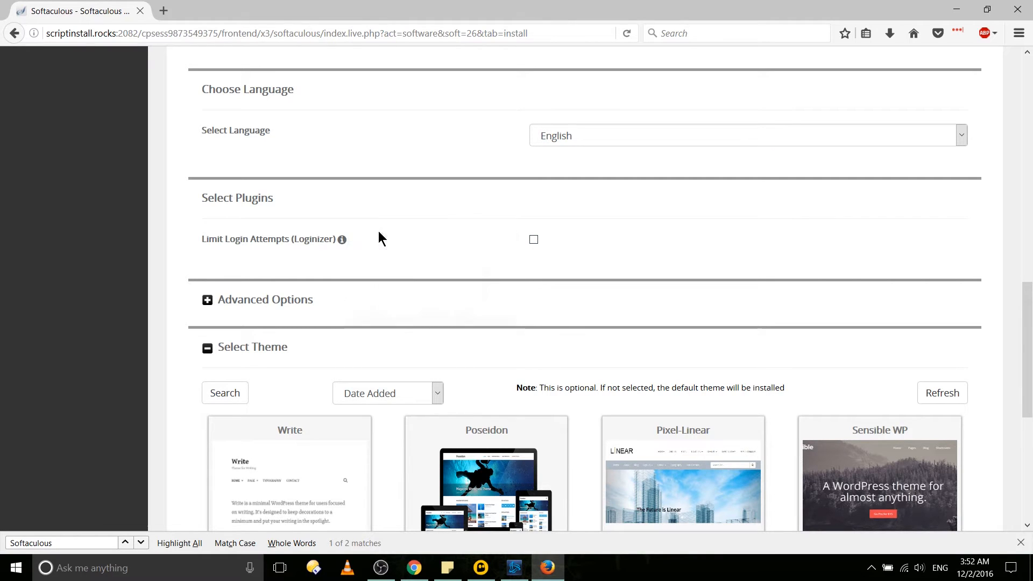
mouse_move(533, 239)
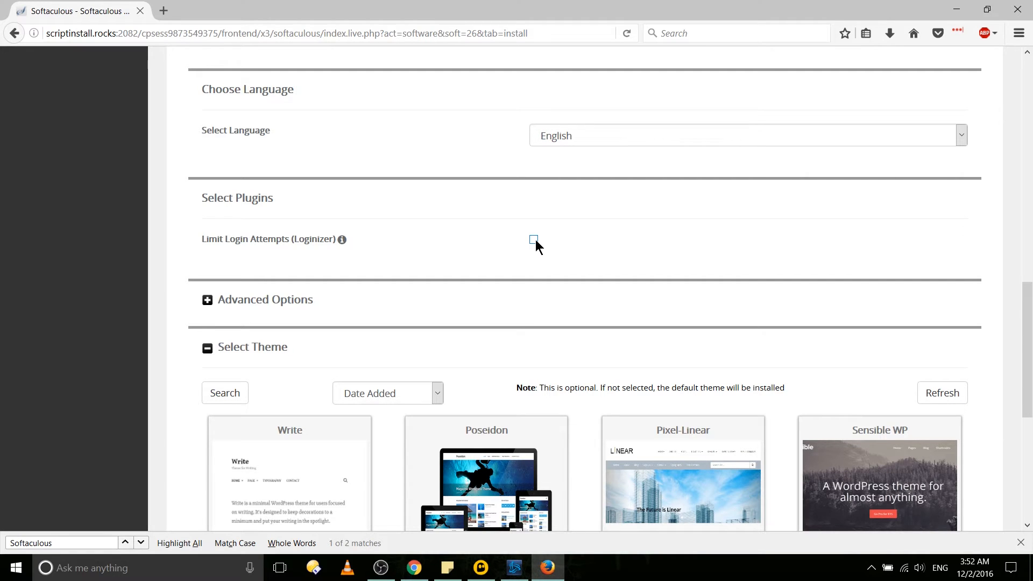
mouse_move(180, 302)
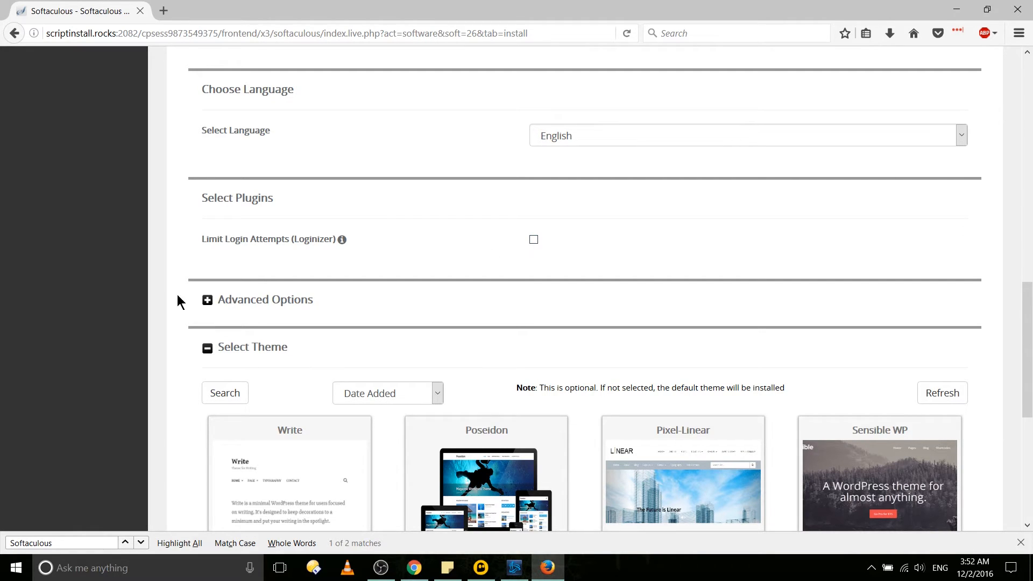
Expand and collapse Advanced Options, then select the Sensible WP theme
click(264, 299)
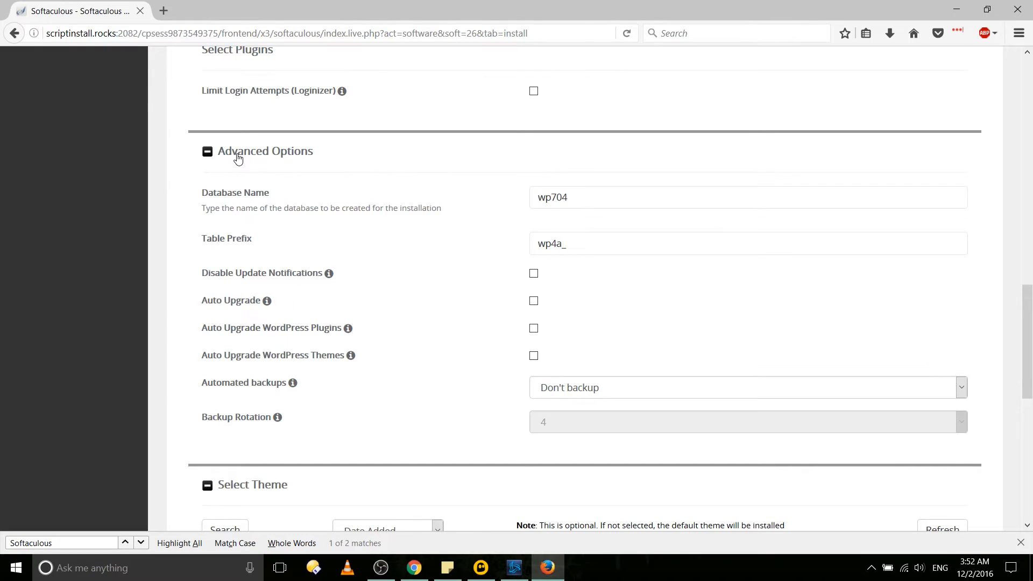
mouse_move(390, 345)
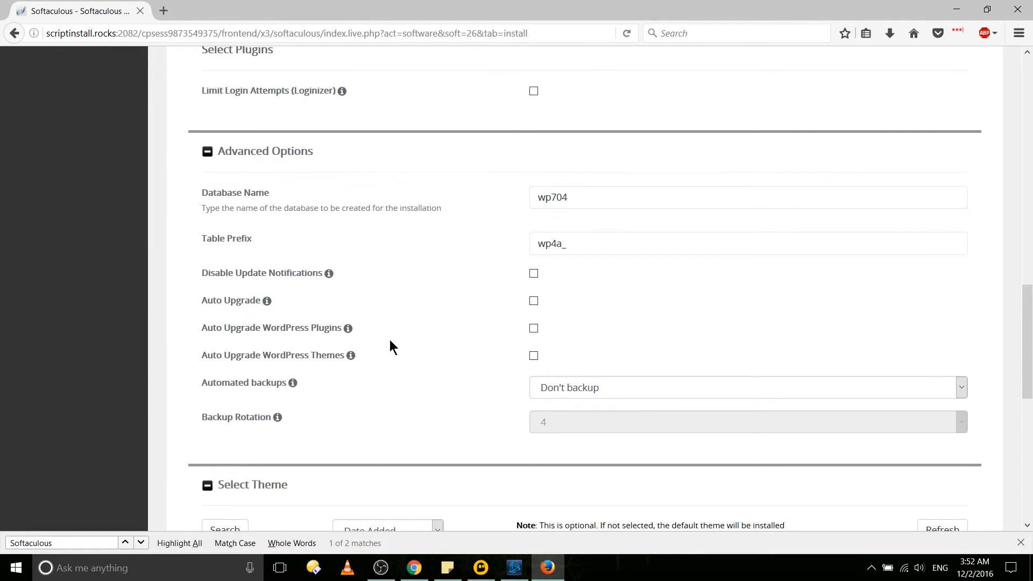
mouse_move(215, 157)
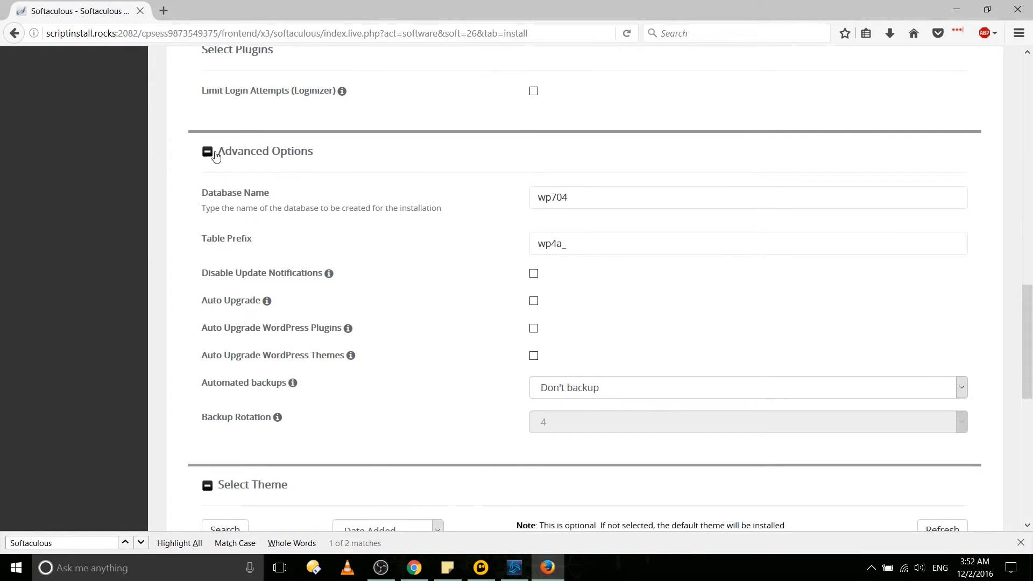
click(208, 151)
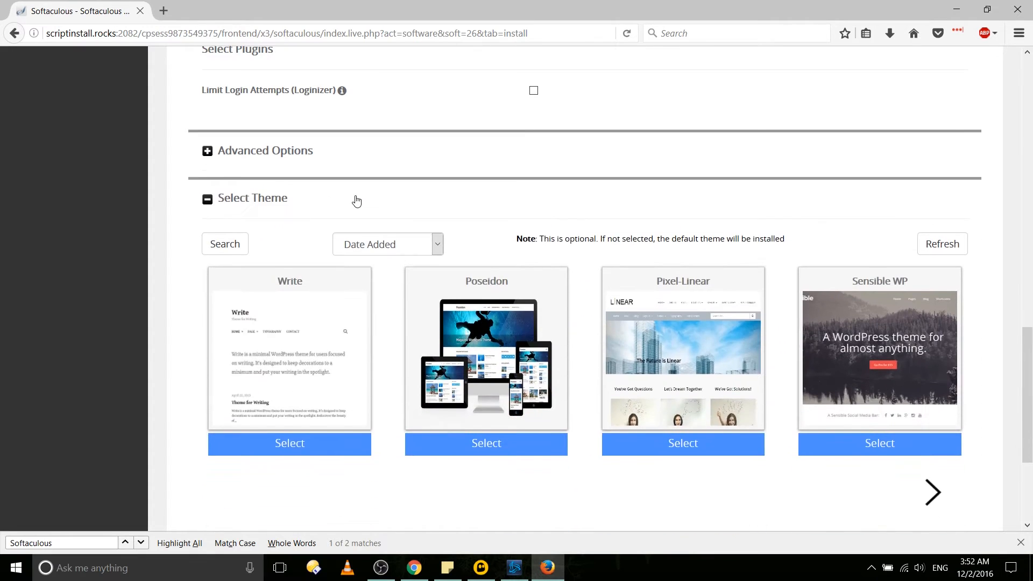
scroll(down, 3)
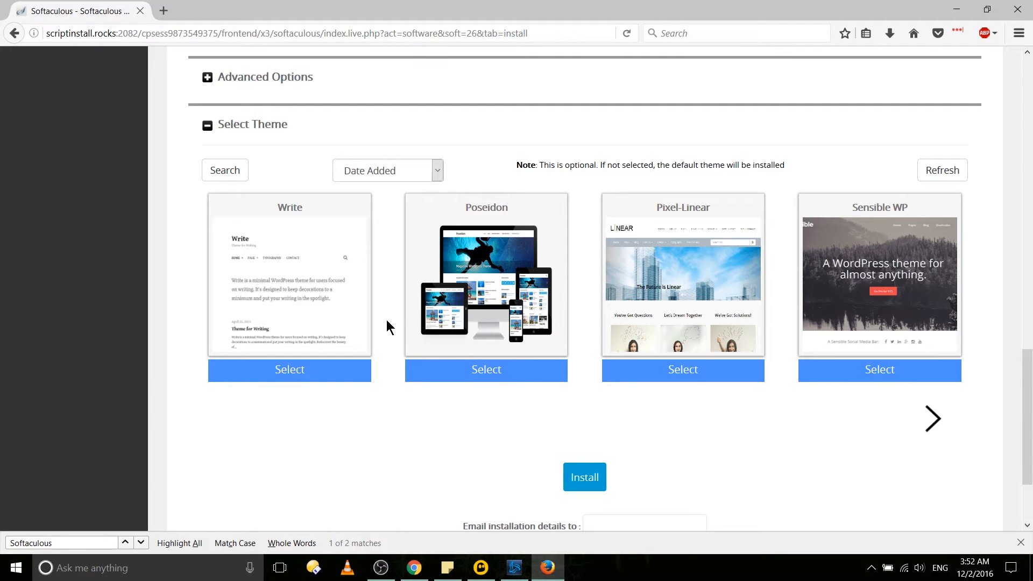
mouse_move(386, 323)
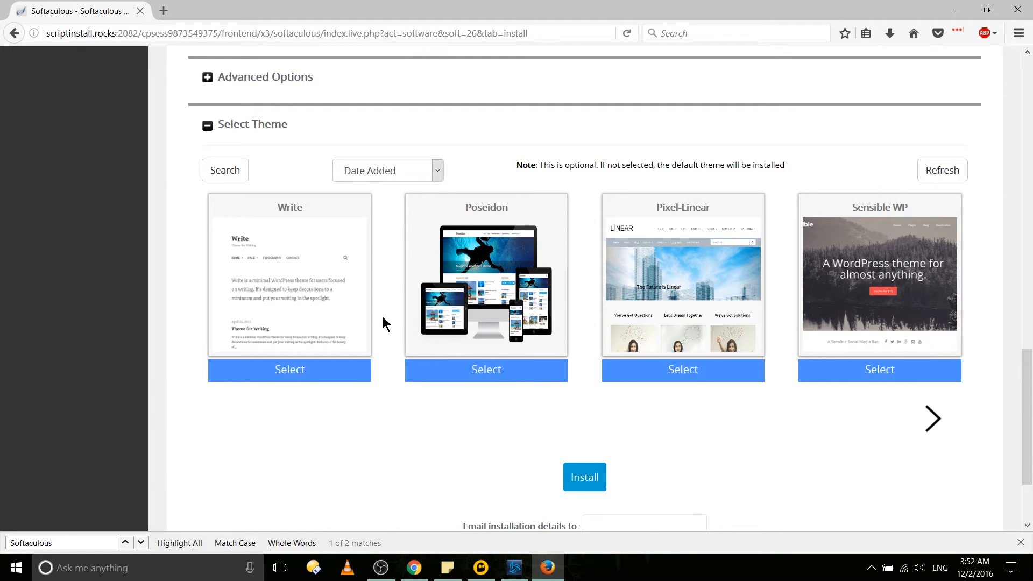
mouse_move(392, 326)
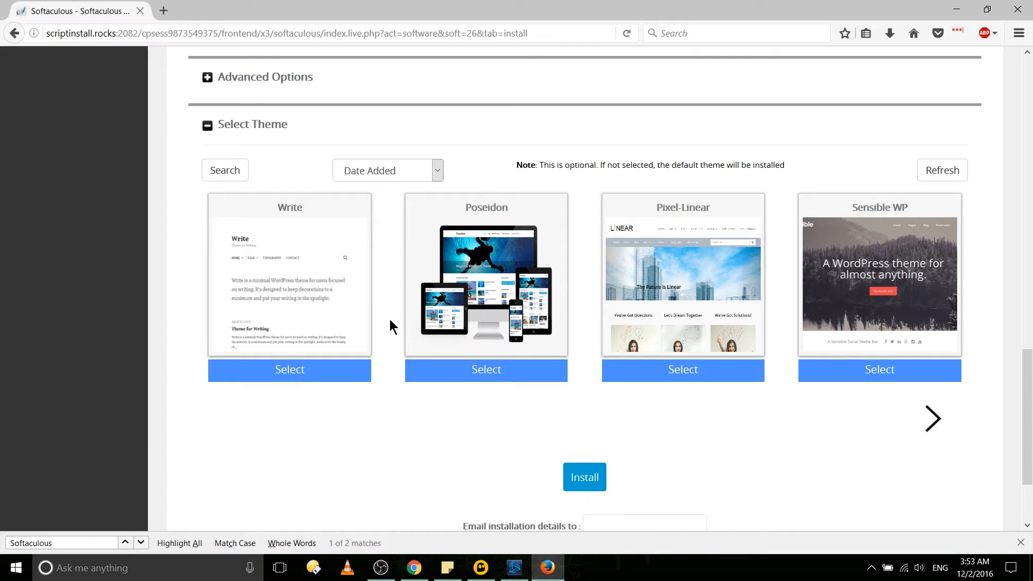
mouse_move(487, 369)
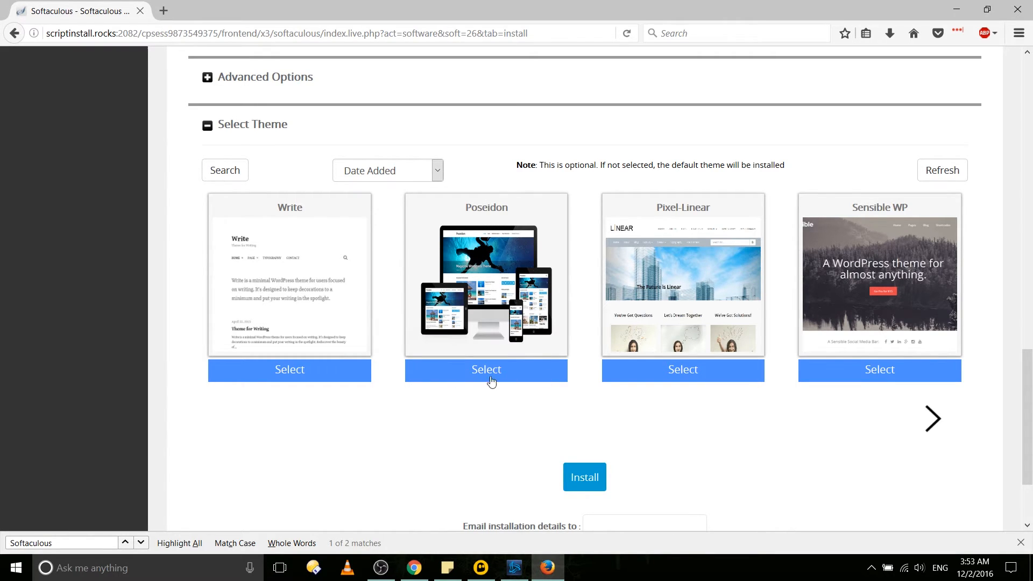
mouse_move(858, 370)
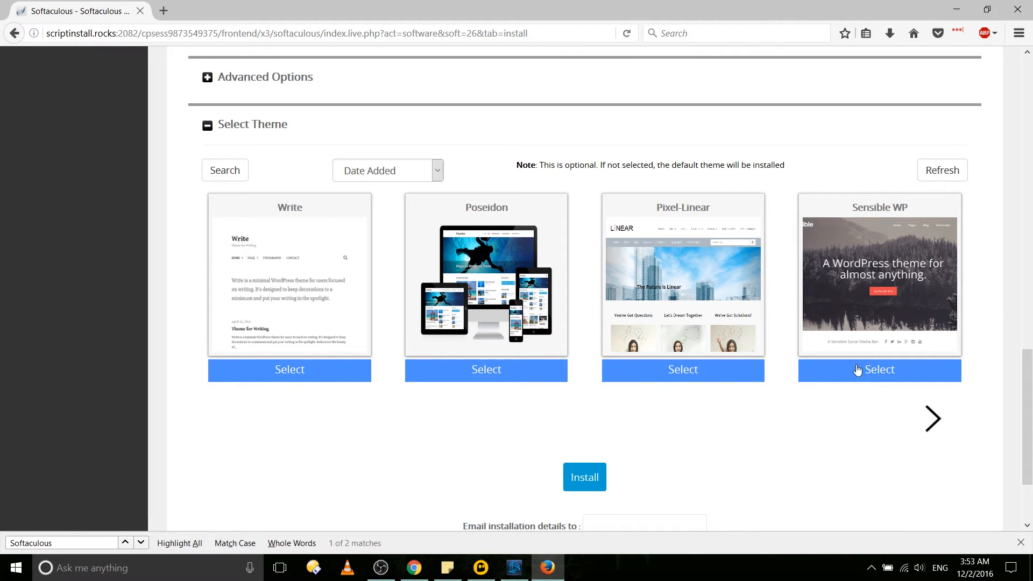
click(879, 370)
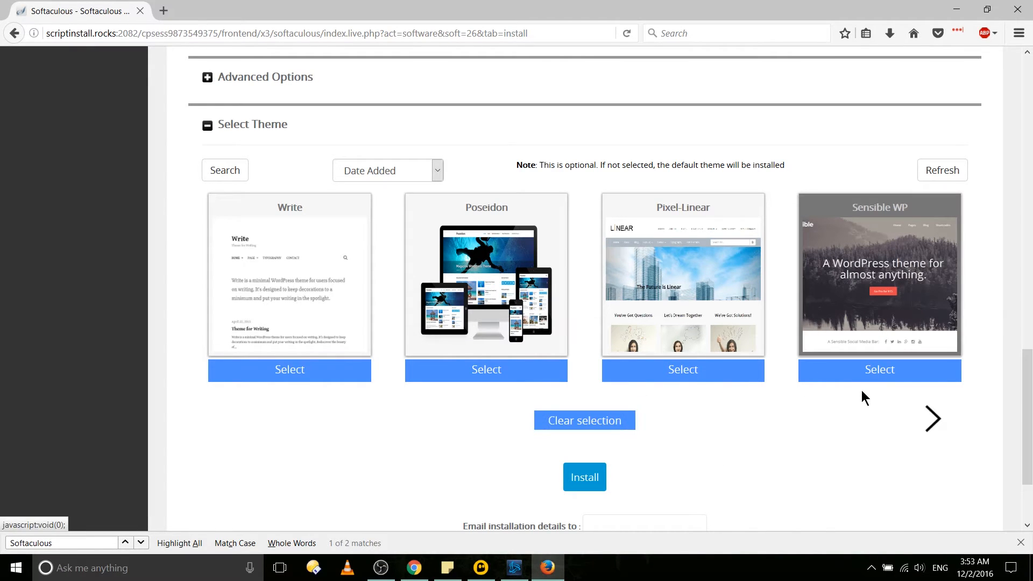
scroll(down, 3)
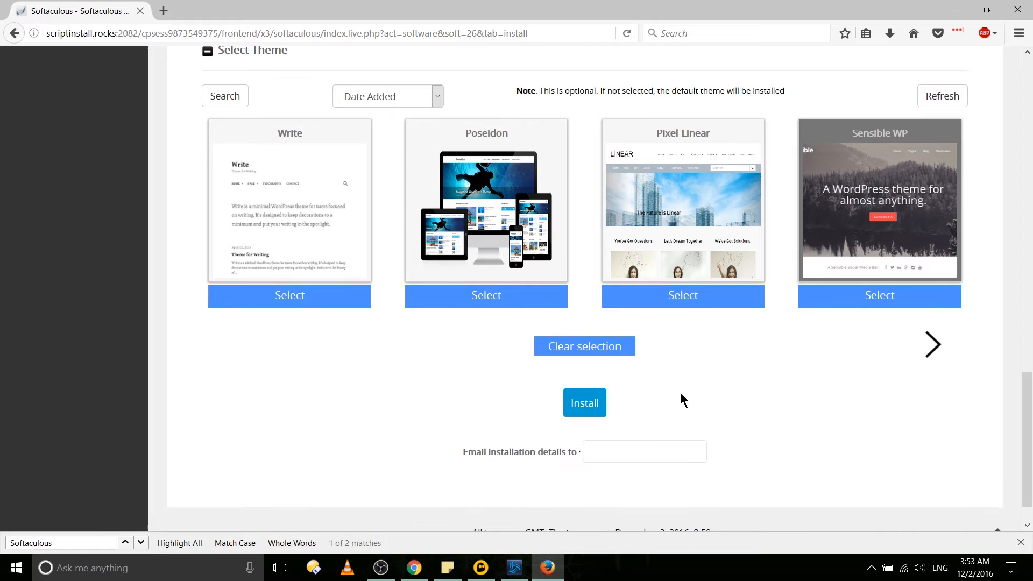
scroll(up, 3)
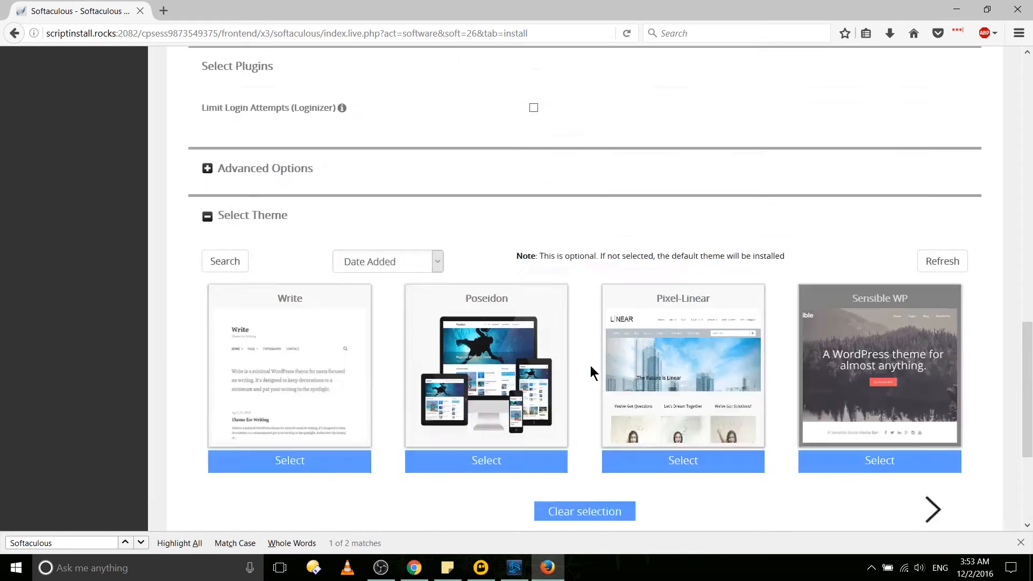
scroll(down, 3)
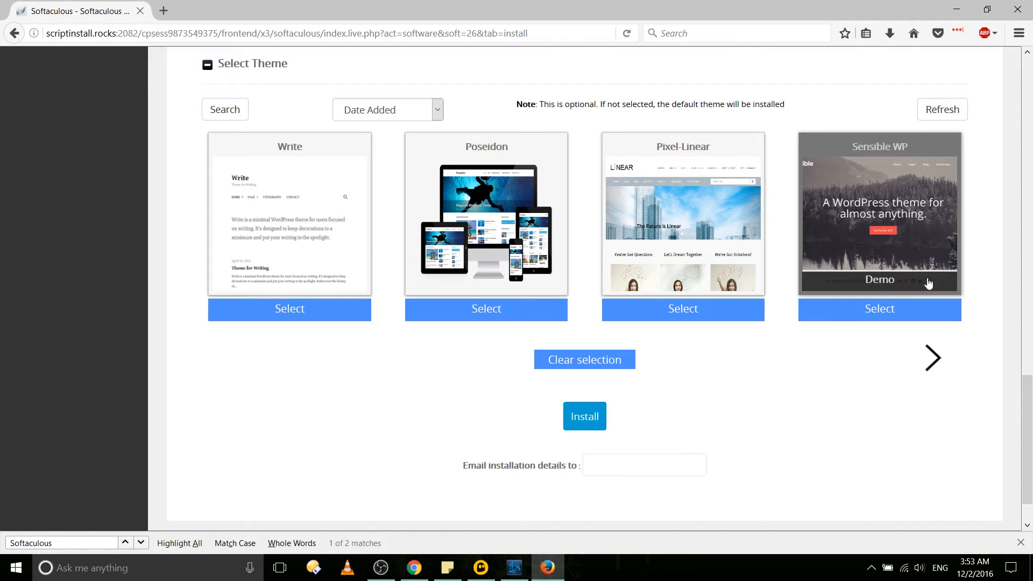
mouse_move(584, 417)
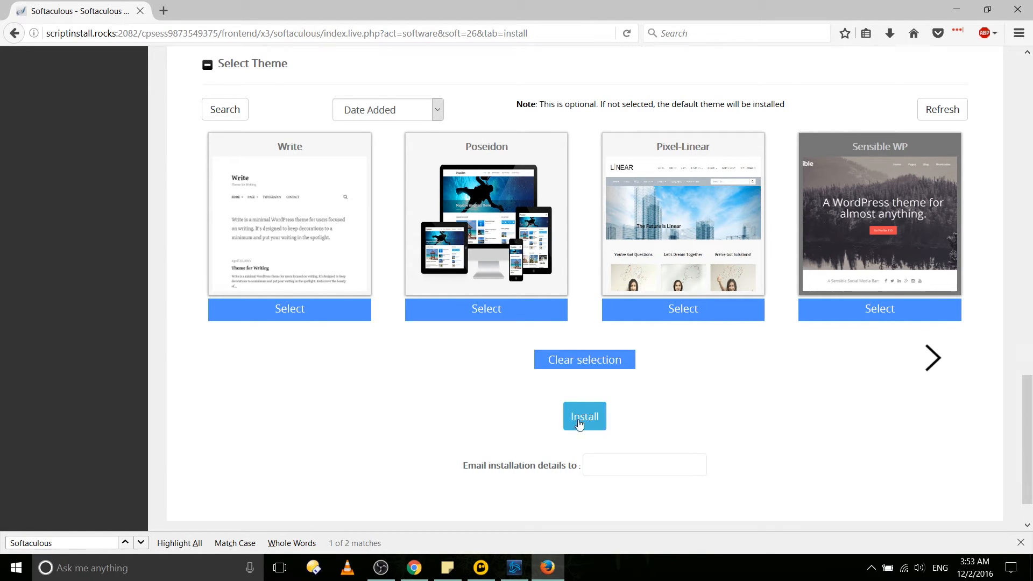
Submit the WordPress installation with the completed settings
click(584, 416)
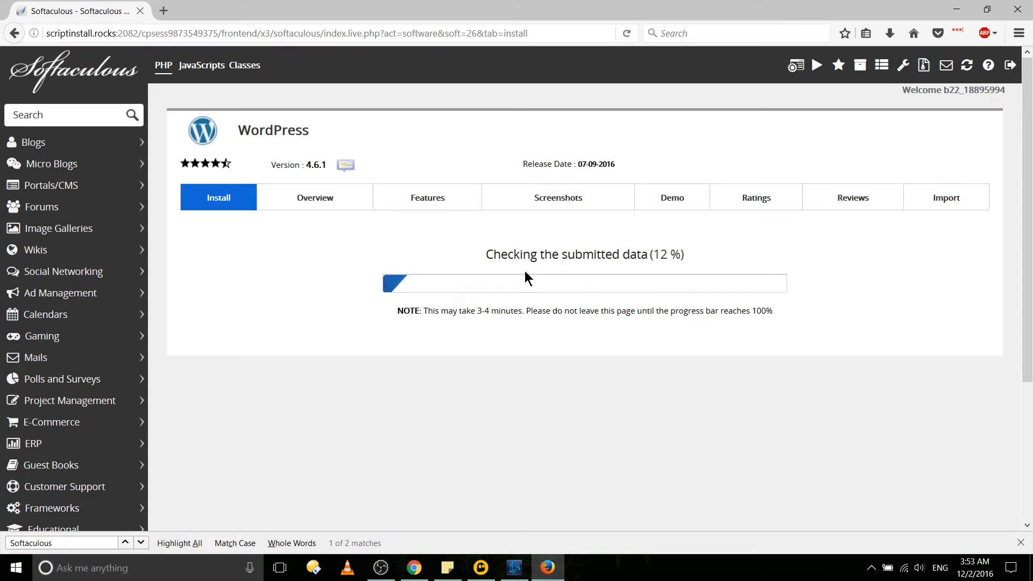
mouse_move(822, 276)
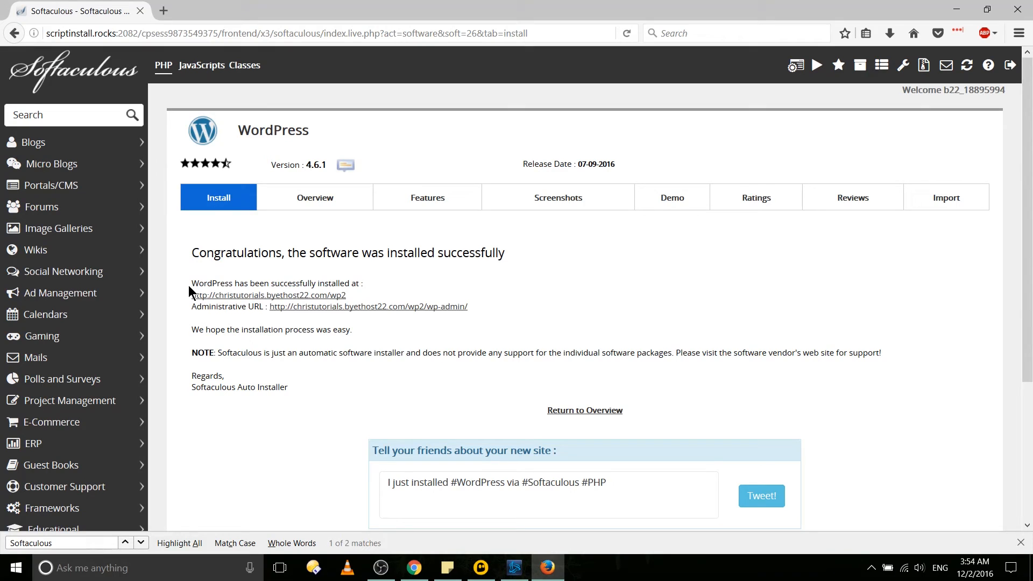
mouse_move(268, 296)
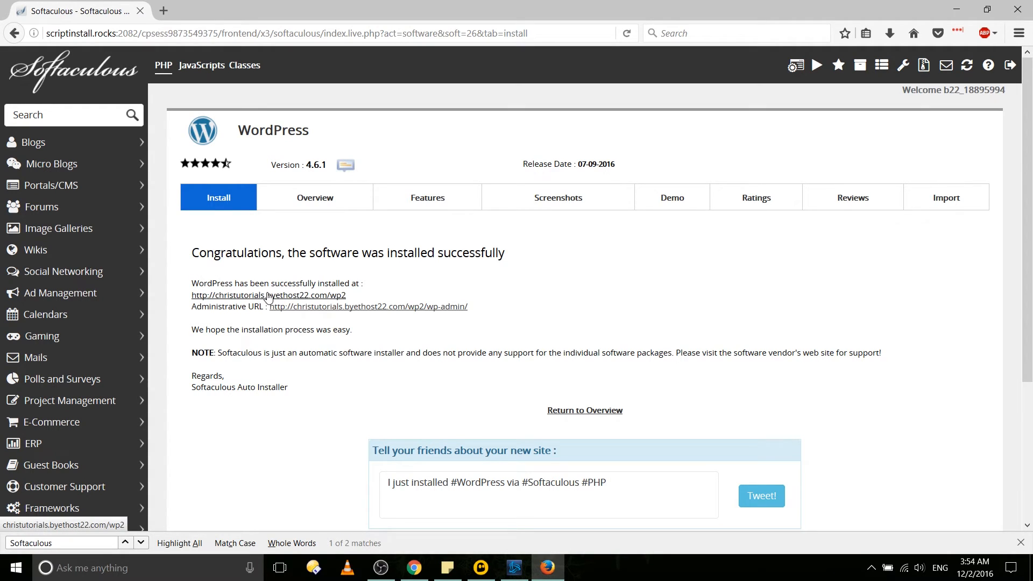
mouse_move(320, 302)
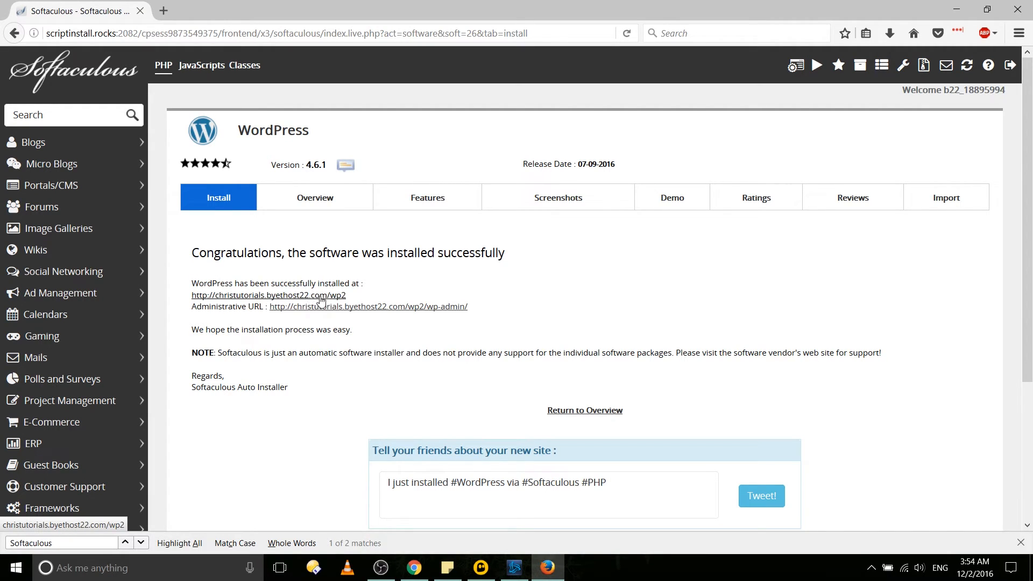
Open the new wp2 blog address in a new browser tab
right_click(268, 295)
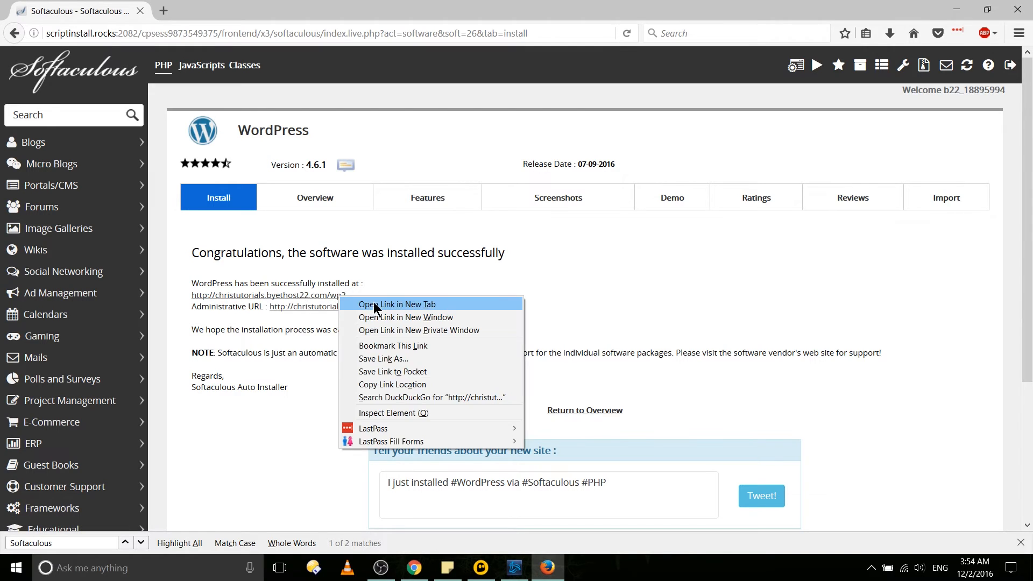
click(397, 303)
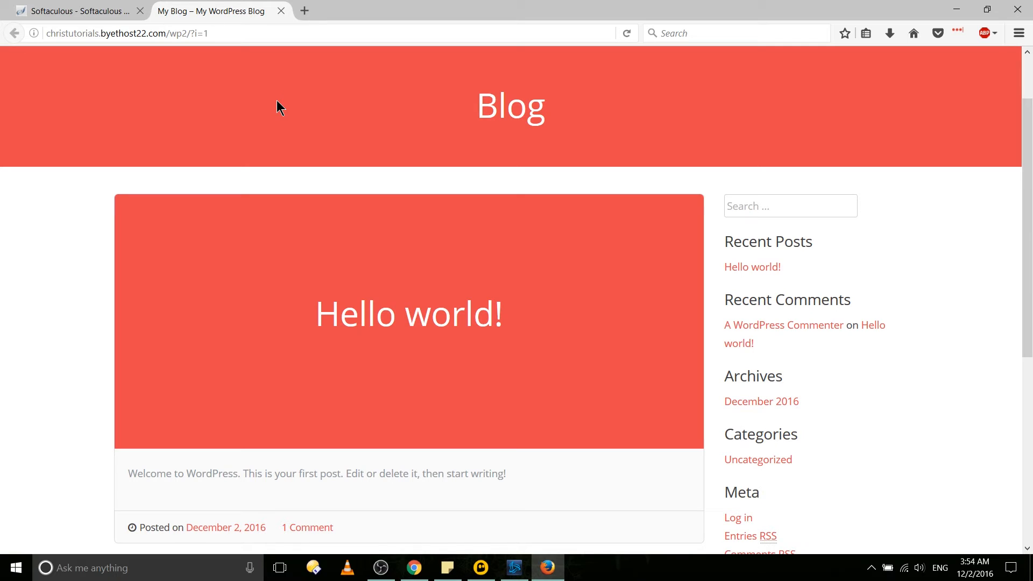
mouse_move(428, 122)
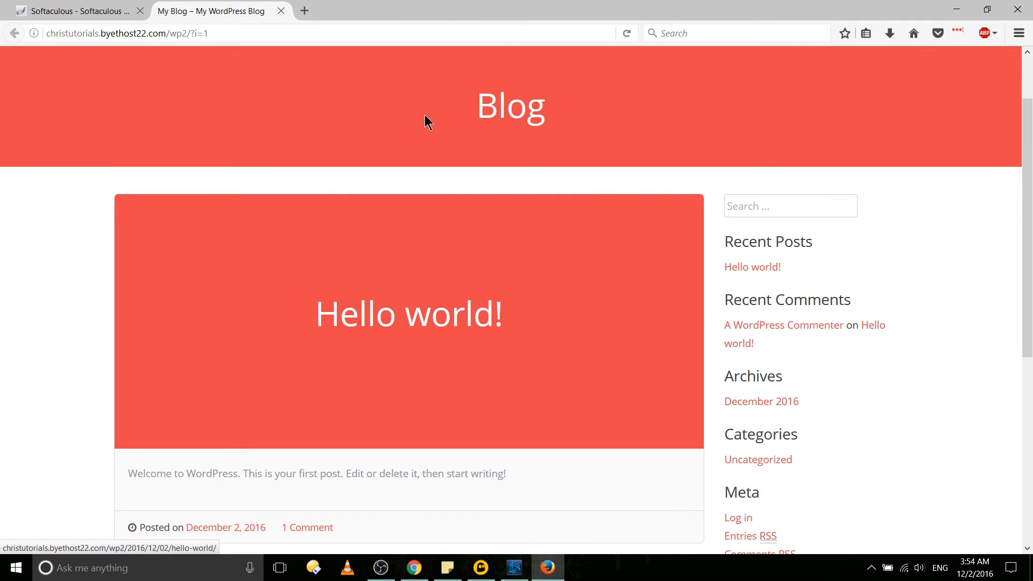
mouse_move(588, 117)
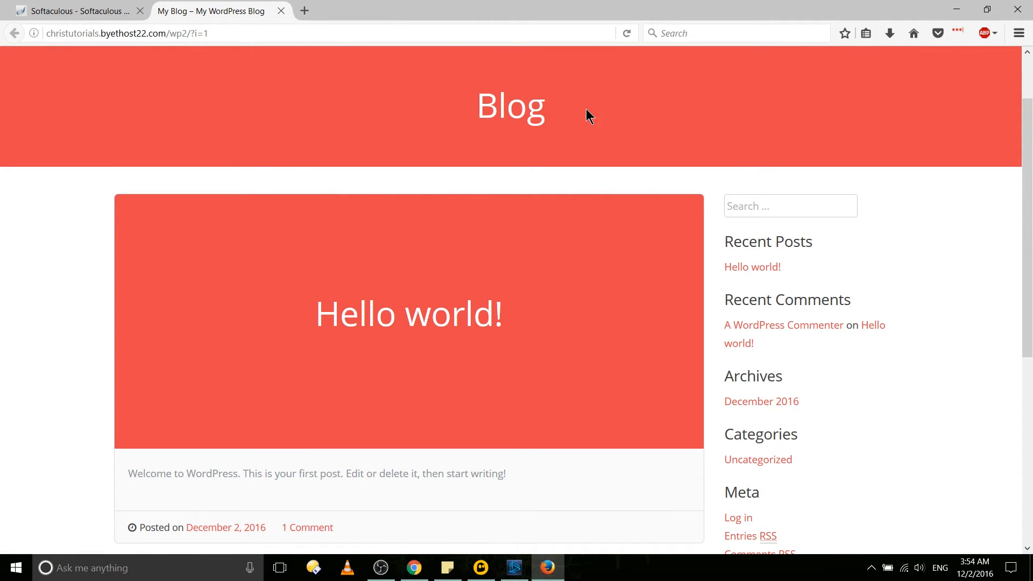
mouse_move(412, 119)
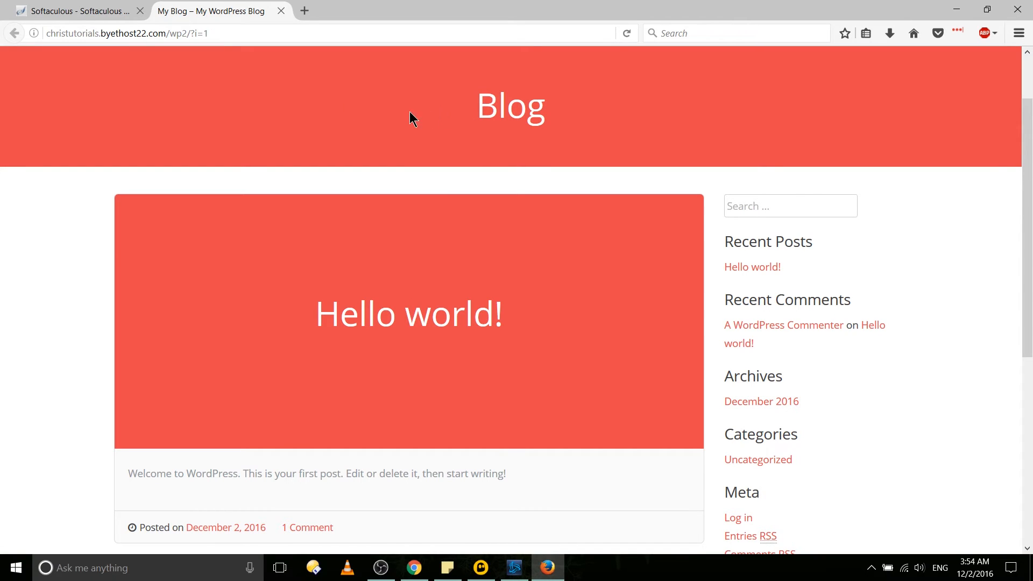
Check the wp2 blog tab, then return to and reload the Softaculous installations list
click(76, 11)
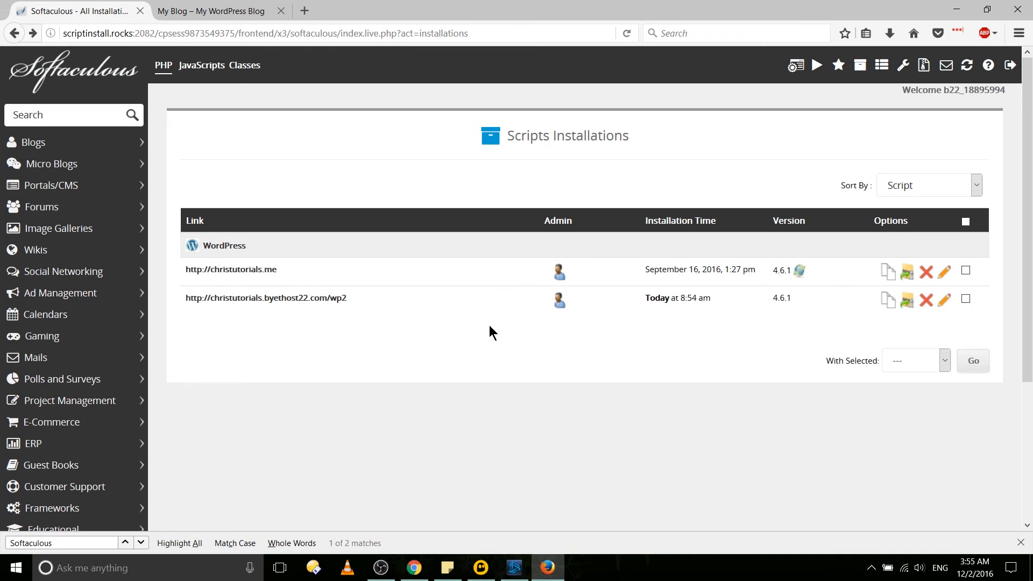
mouse_move(393, 302)
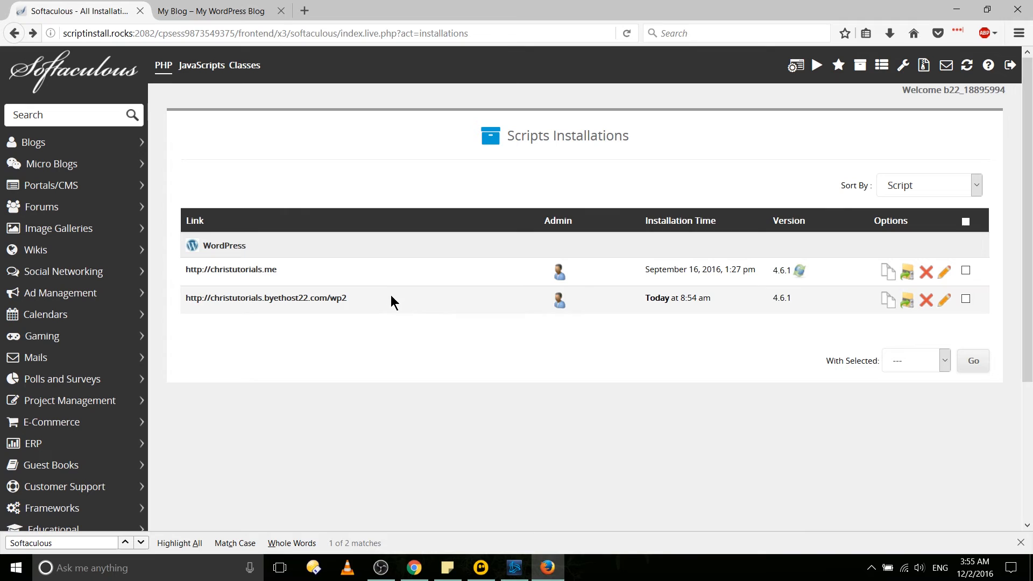
mouse_move(860, 64)
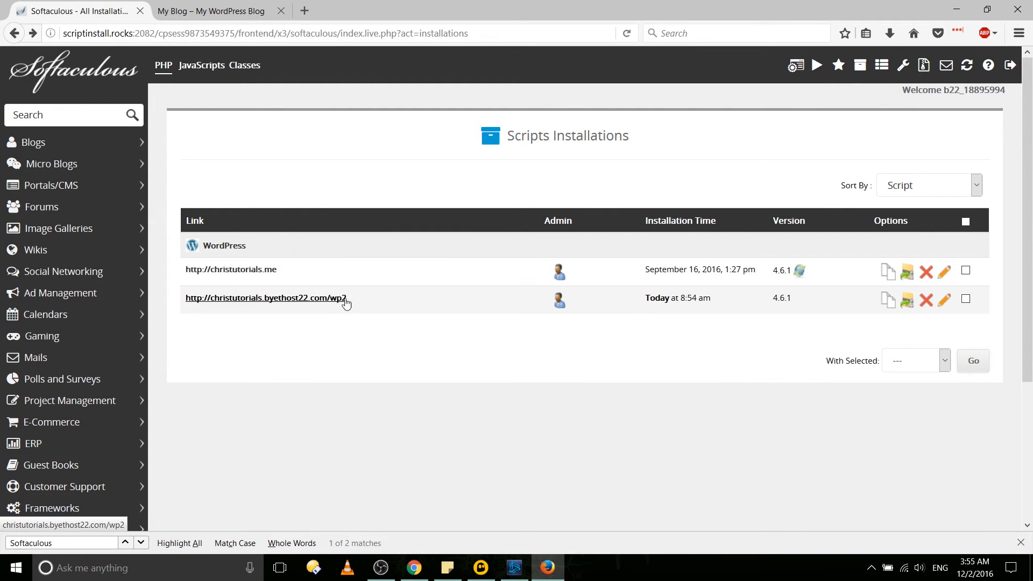
click(211, 11)
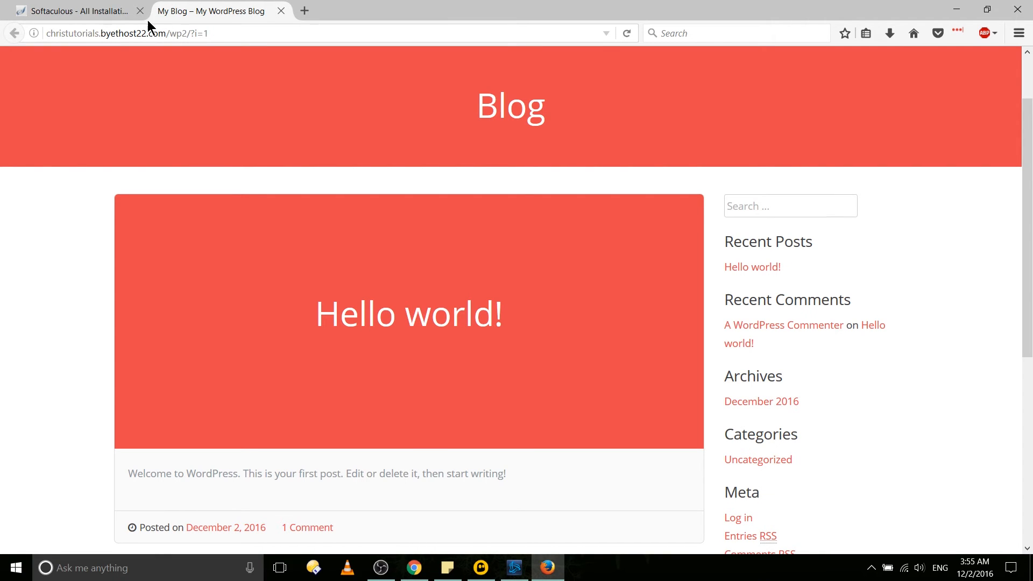
click(76, 12)
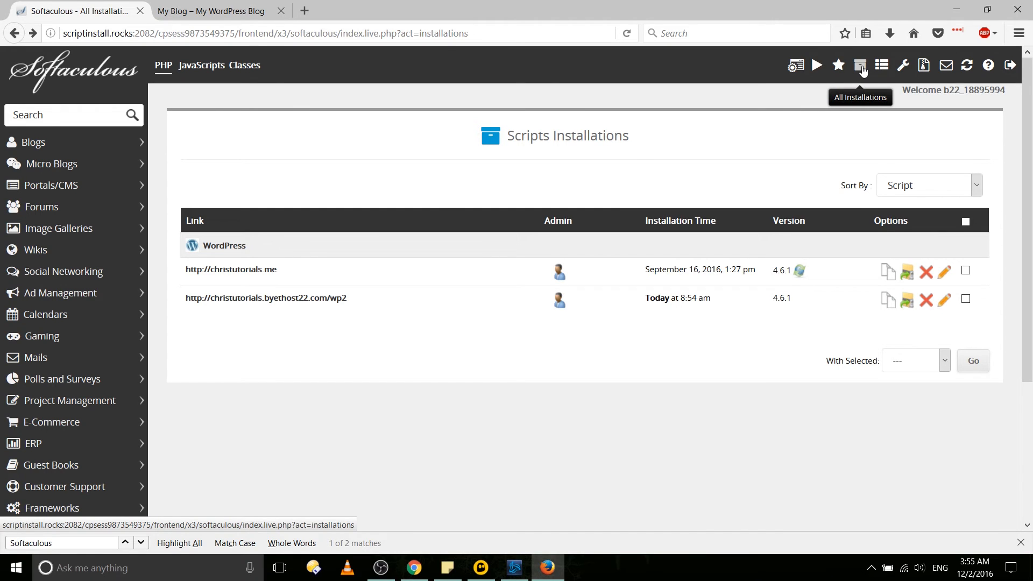
click(945, 302)
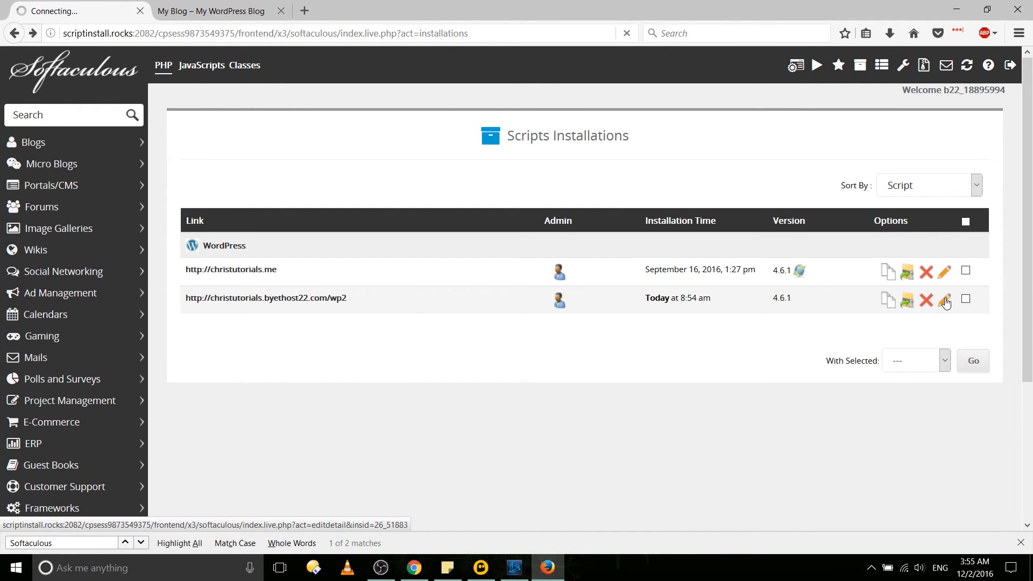
Edit the wp2 installation's directory and URL fields and save the details
click(944, 300)
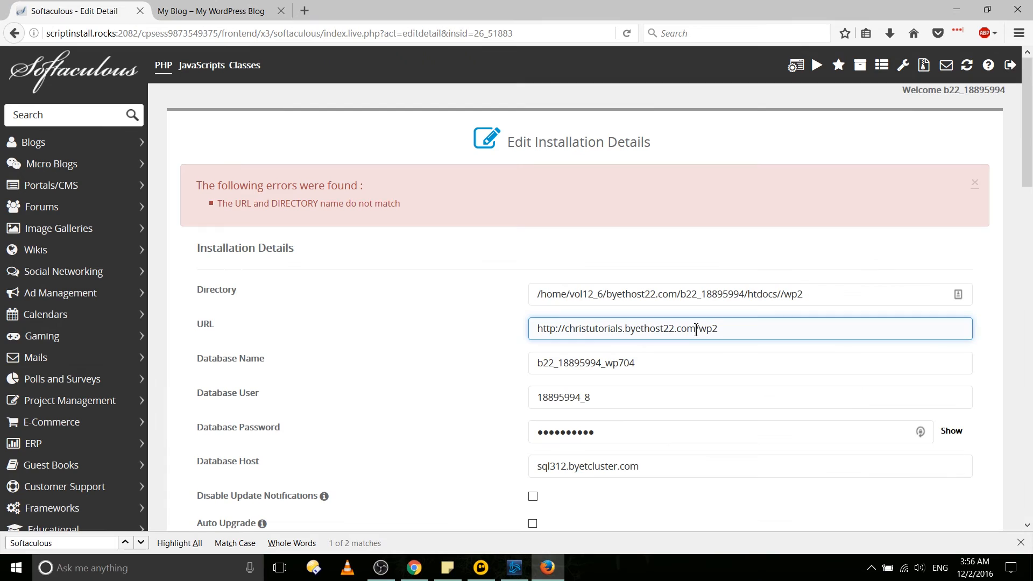
double_click(685, 329)
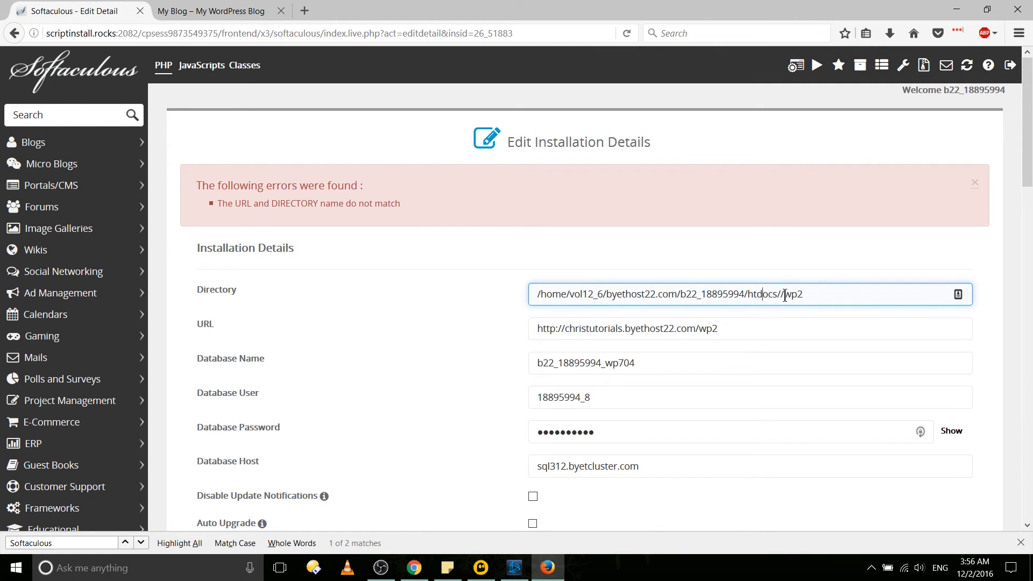
key(Backspace)
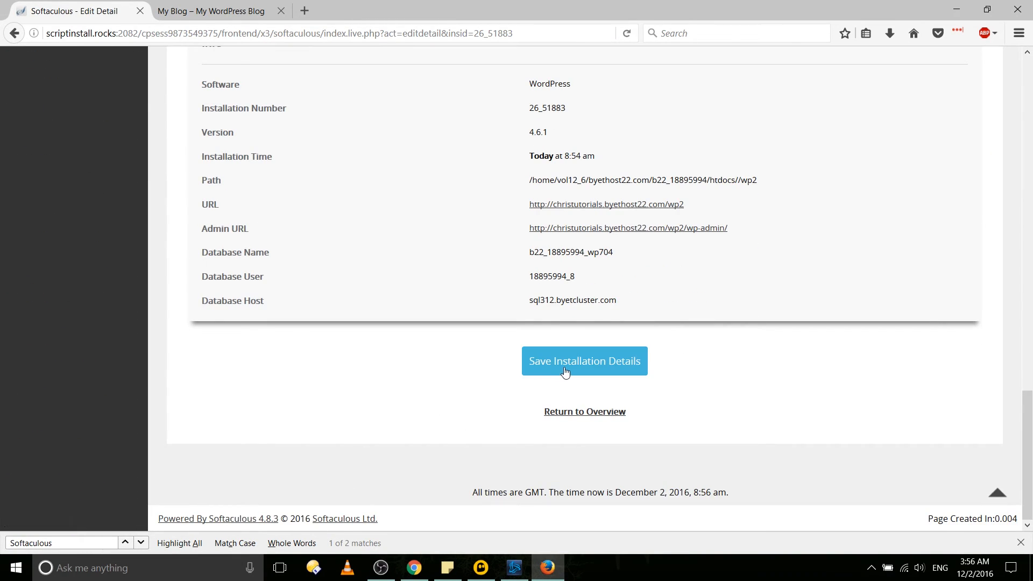
click(584, 360)
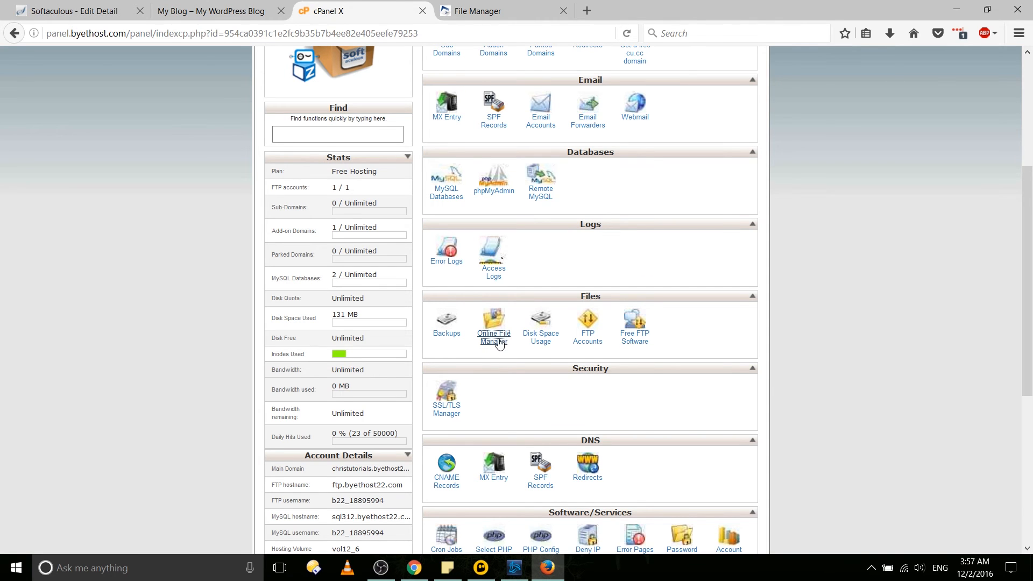
Open File Manager, select all wp2 files and folders, and start moving them to /htdocs/
click(492, 328)
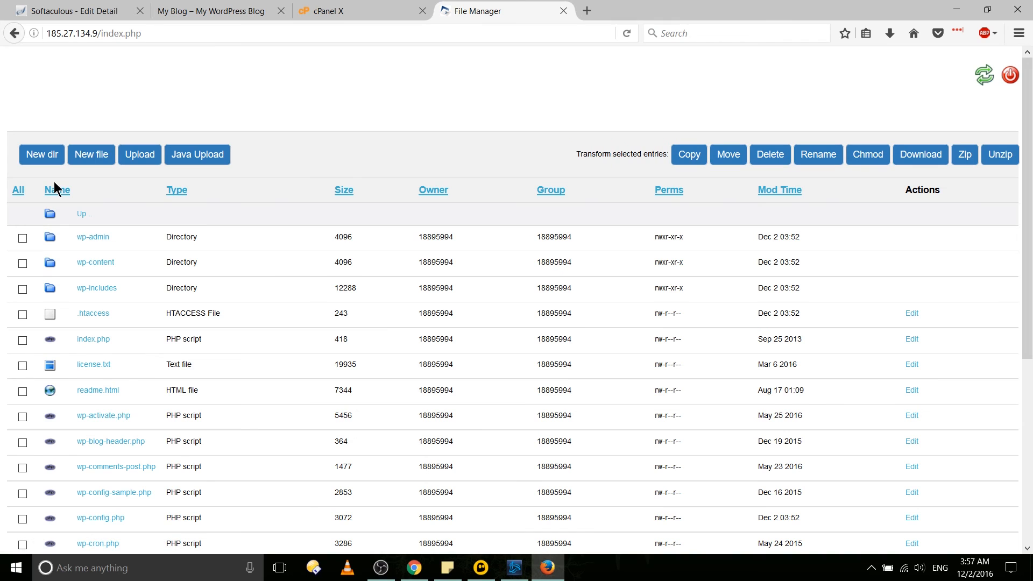
mouse_move(726, 167)
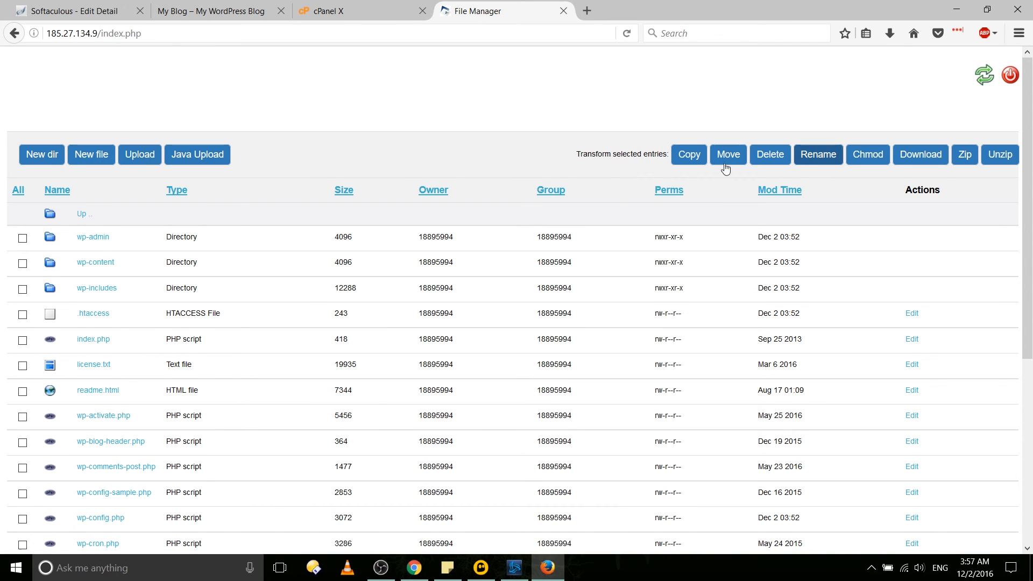
mouse_move(19, 194)
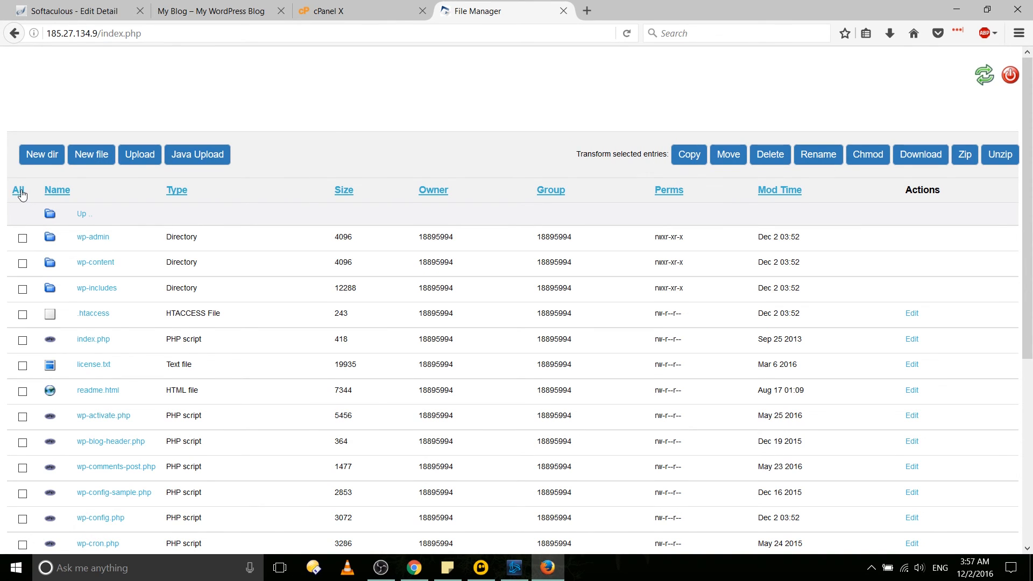
click(18, 190)
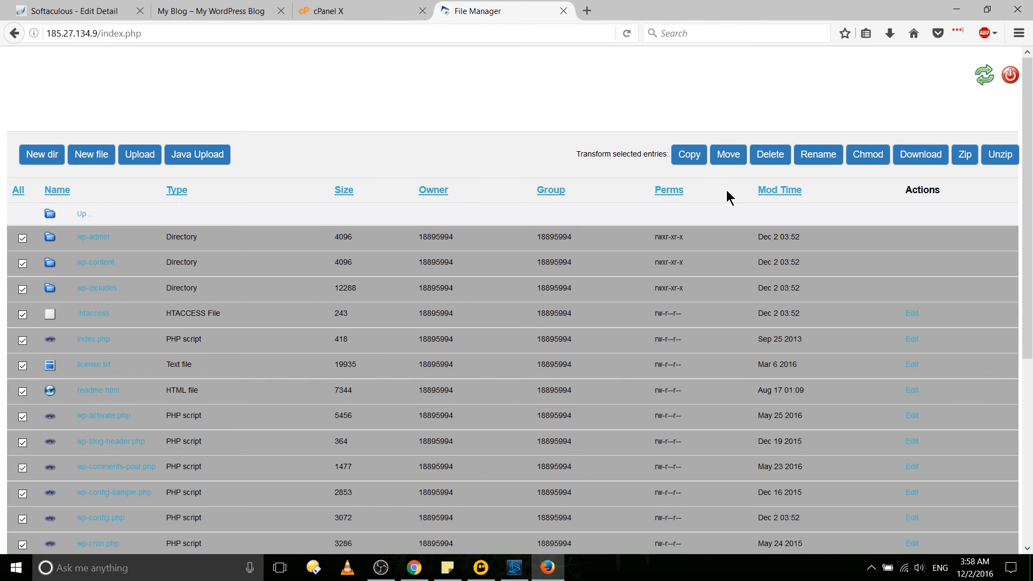
click(728, 154)
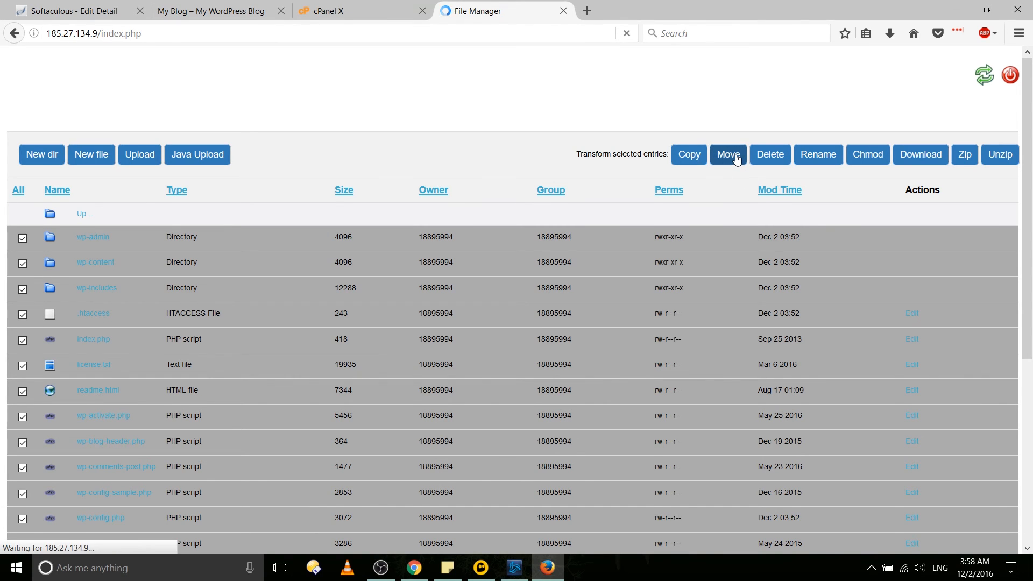
click(727, 155)
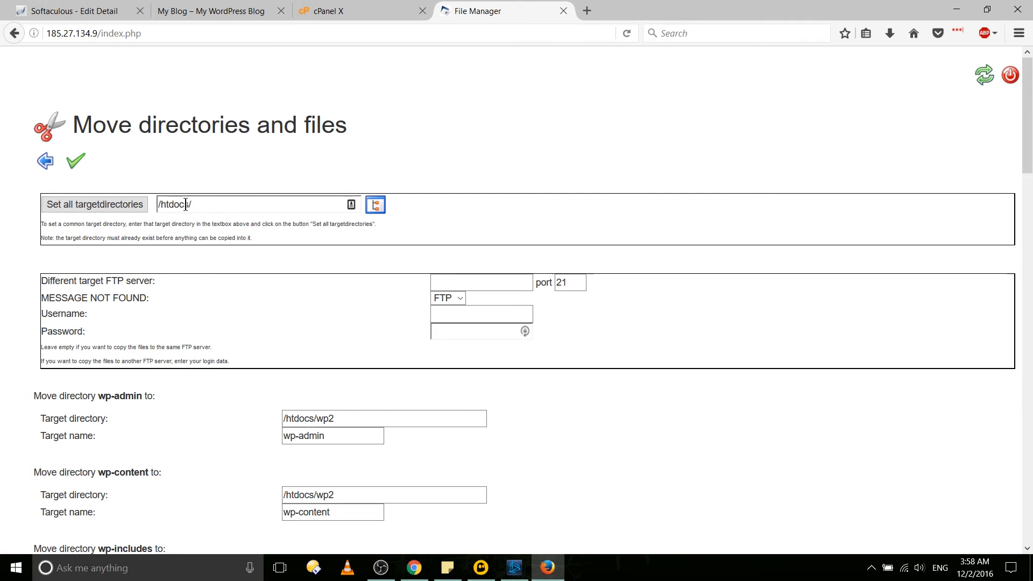
mouse_move(279, 209)
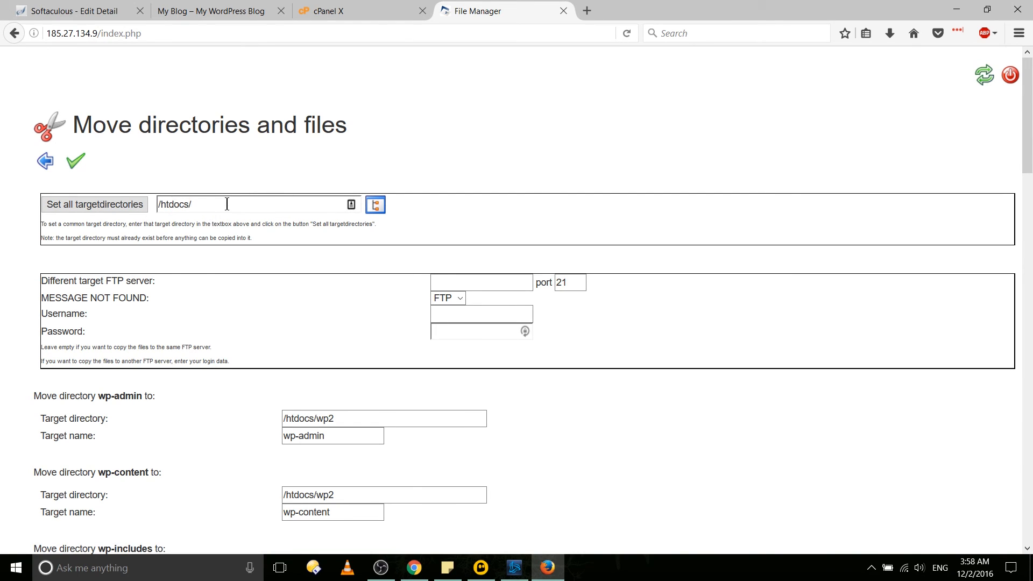
mouse_move(95, 170)
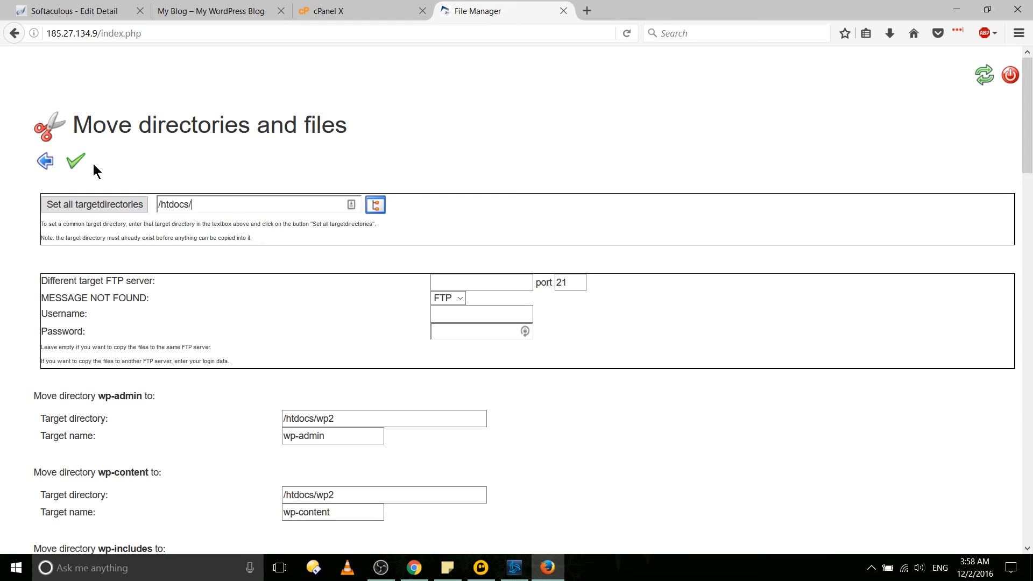
Set every item's move target to /htdocs and move the WordPress files out of wp2
key(Backspace)
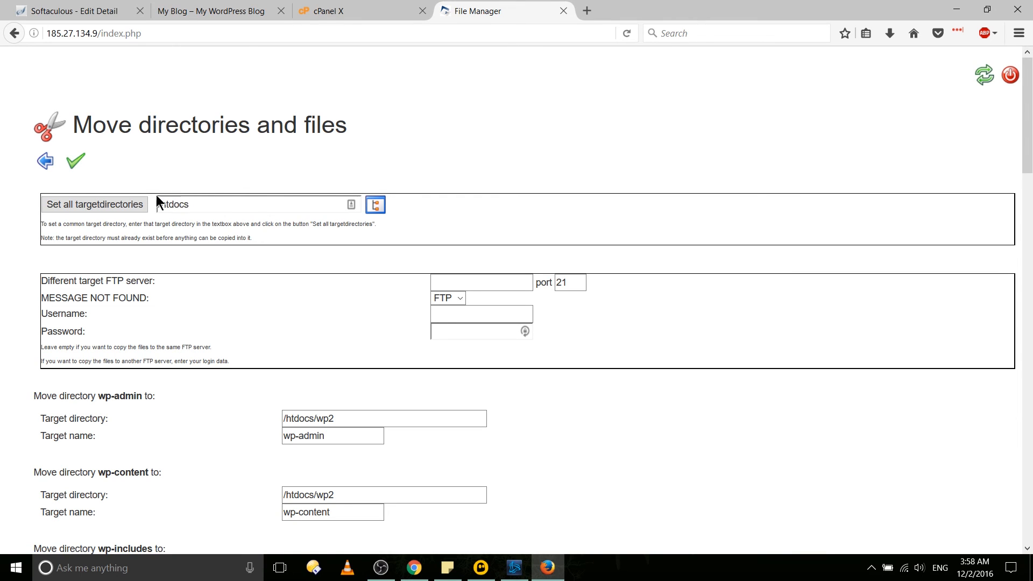
click(93, 204)
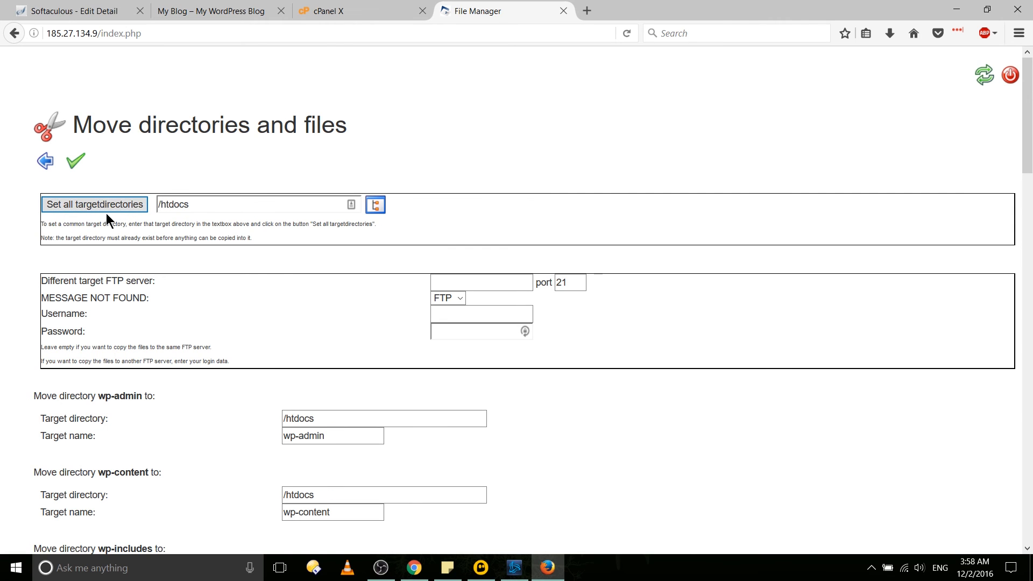
scroll(down, 3)
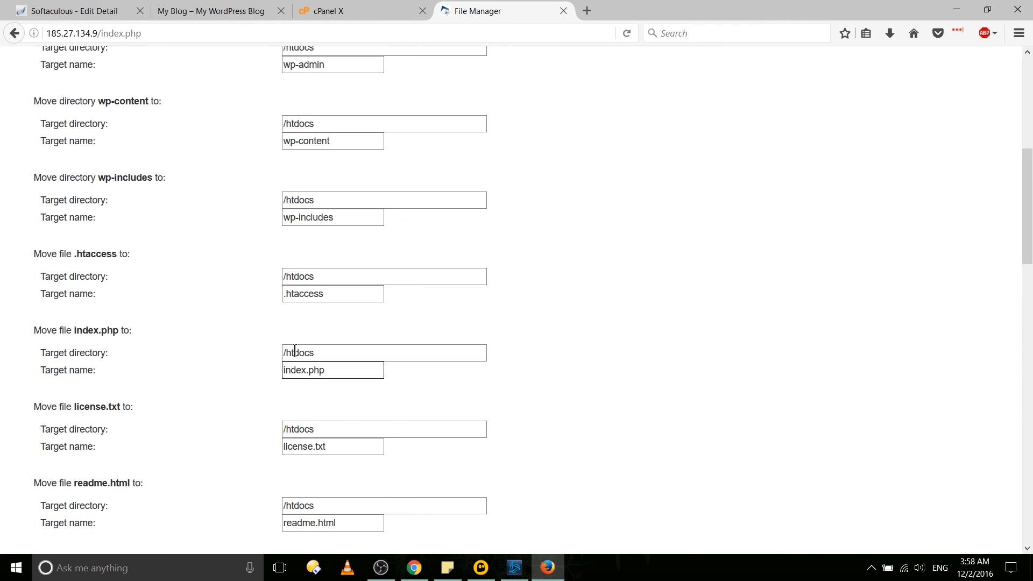
scroll(down, 3)
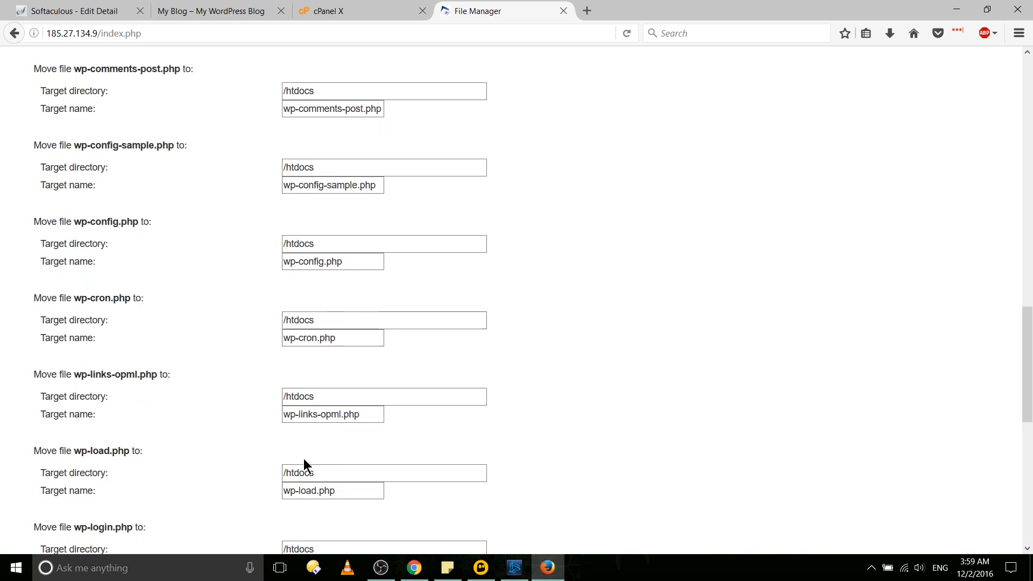
scroll(up, 3)
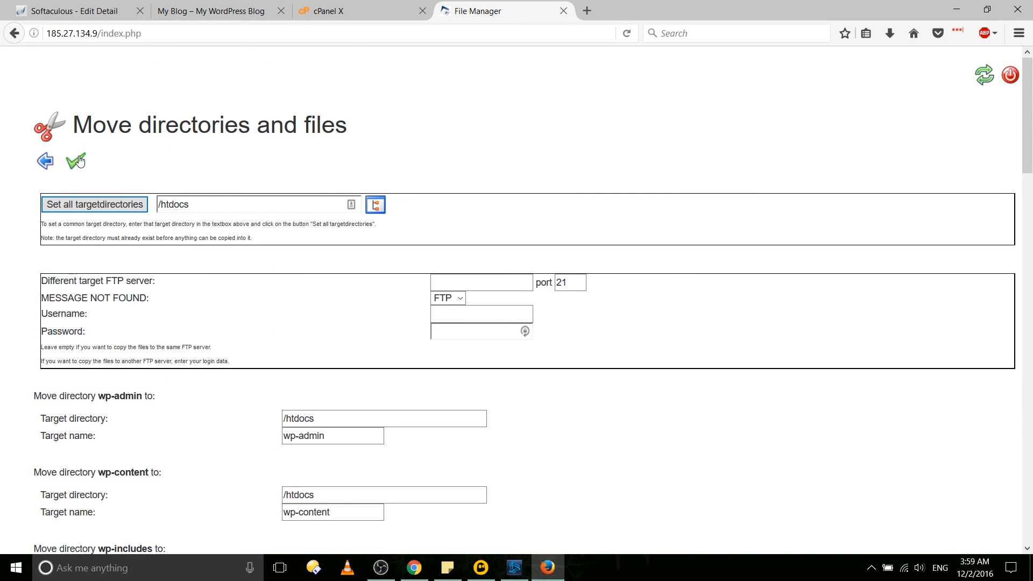
click(75, 161)
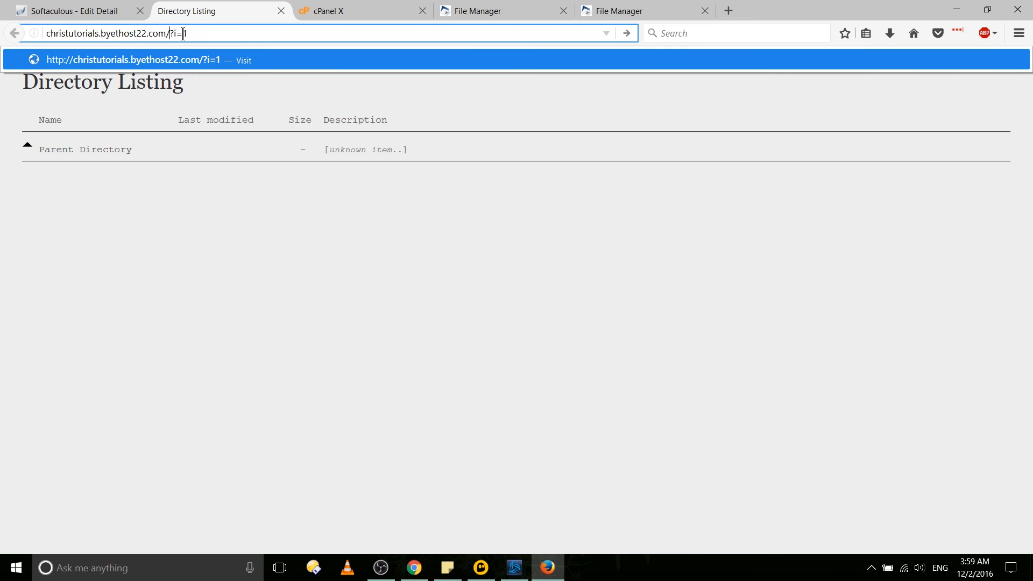
Load christutorials.byethost22.com/?i=1 to show the red Blog page with Hello world!
key(Return)
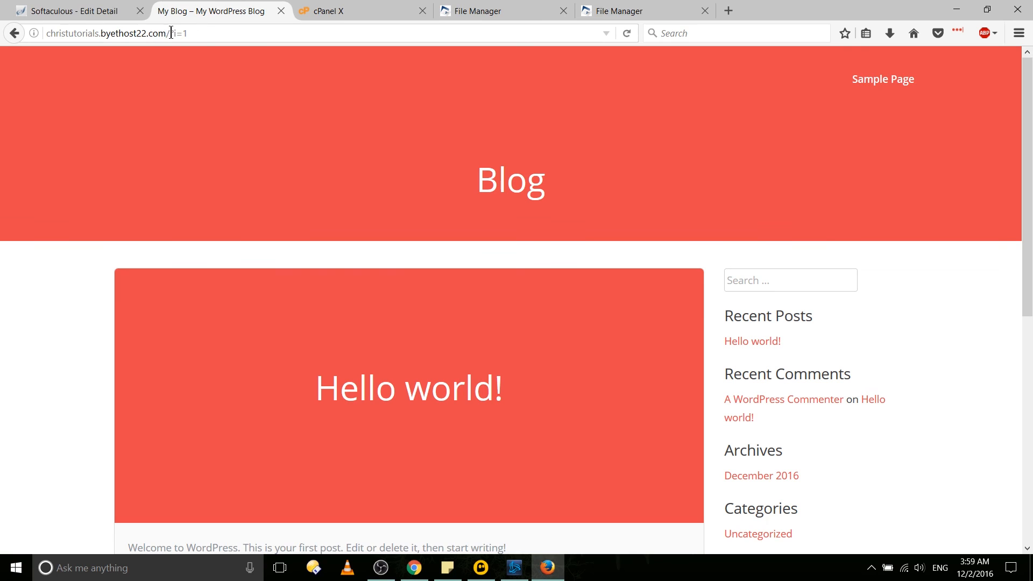
mouse_move(344, 303)
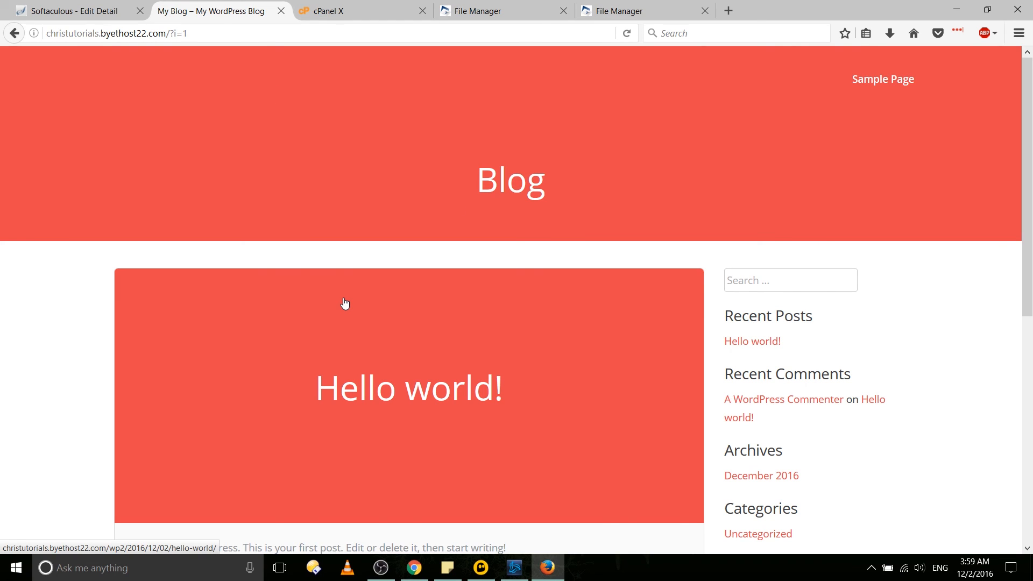
mouse_move(165, 114)
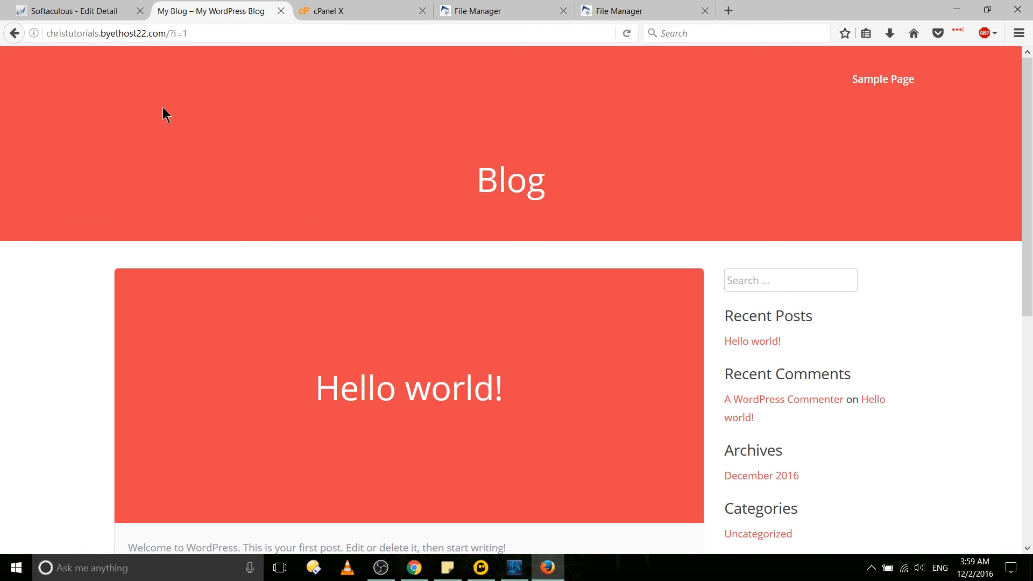